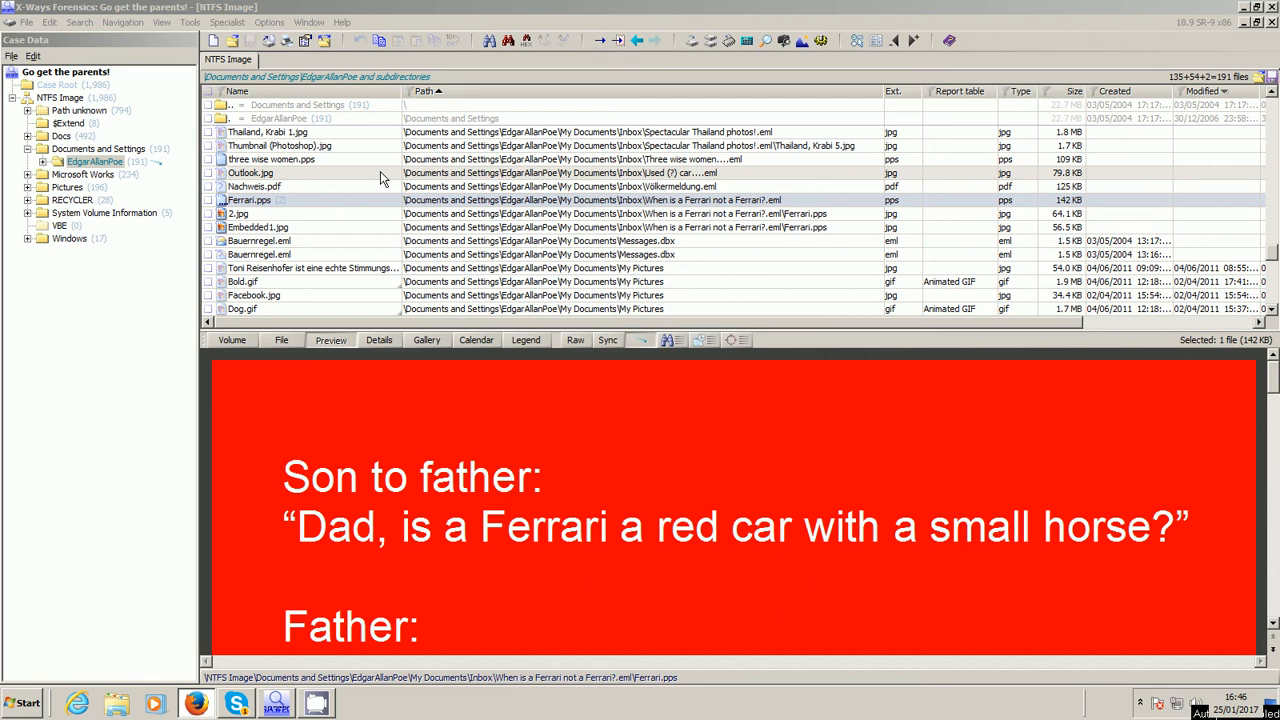
mouse_move(320, 192)
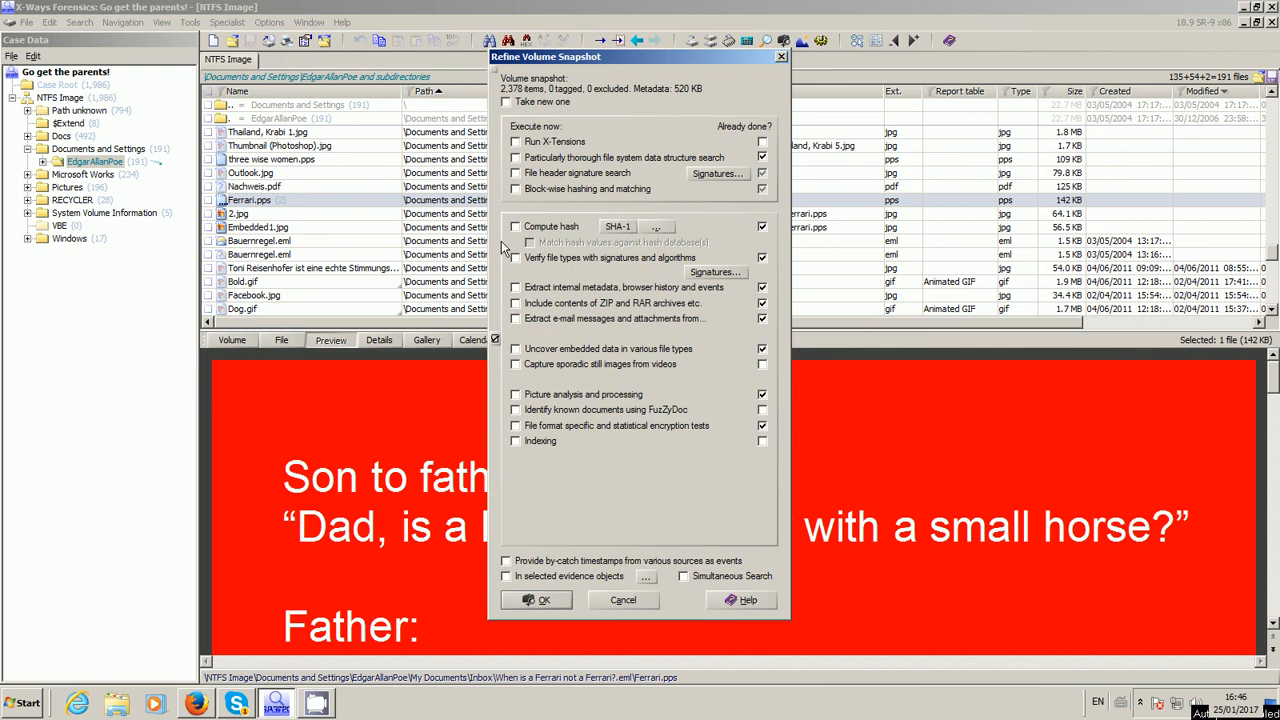
Step: Tick hash computation and file header signature search, then cancel Refine Volume Snapshot
left_click(516, 226)
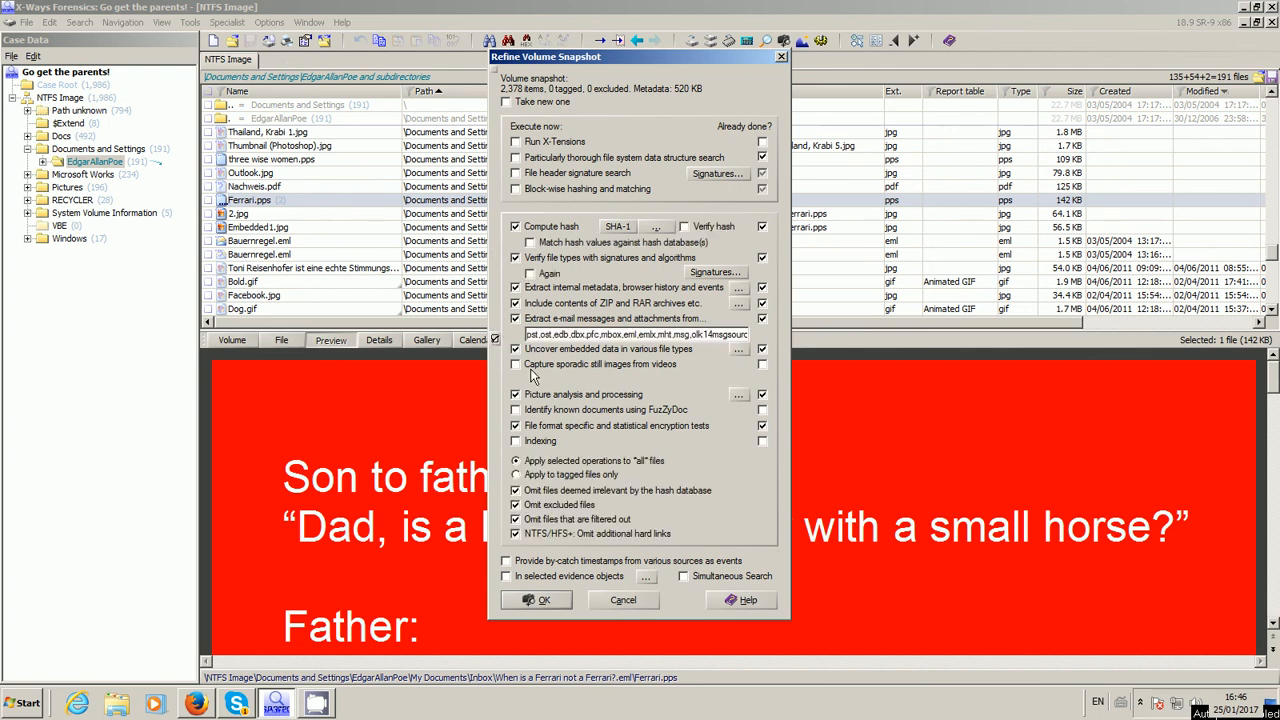
left_click(516, 156)
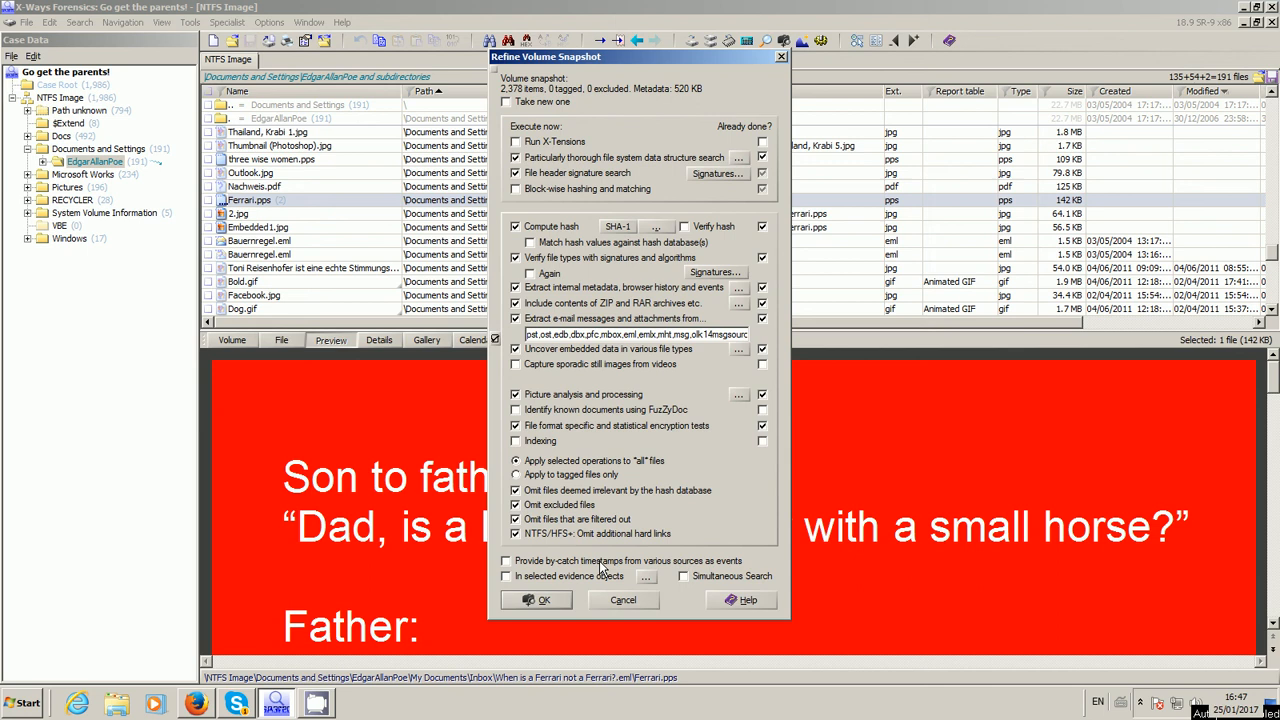
mouse_move(632, 596)
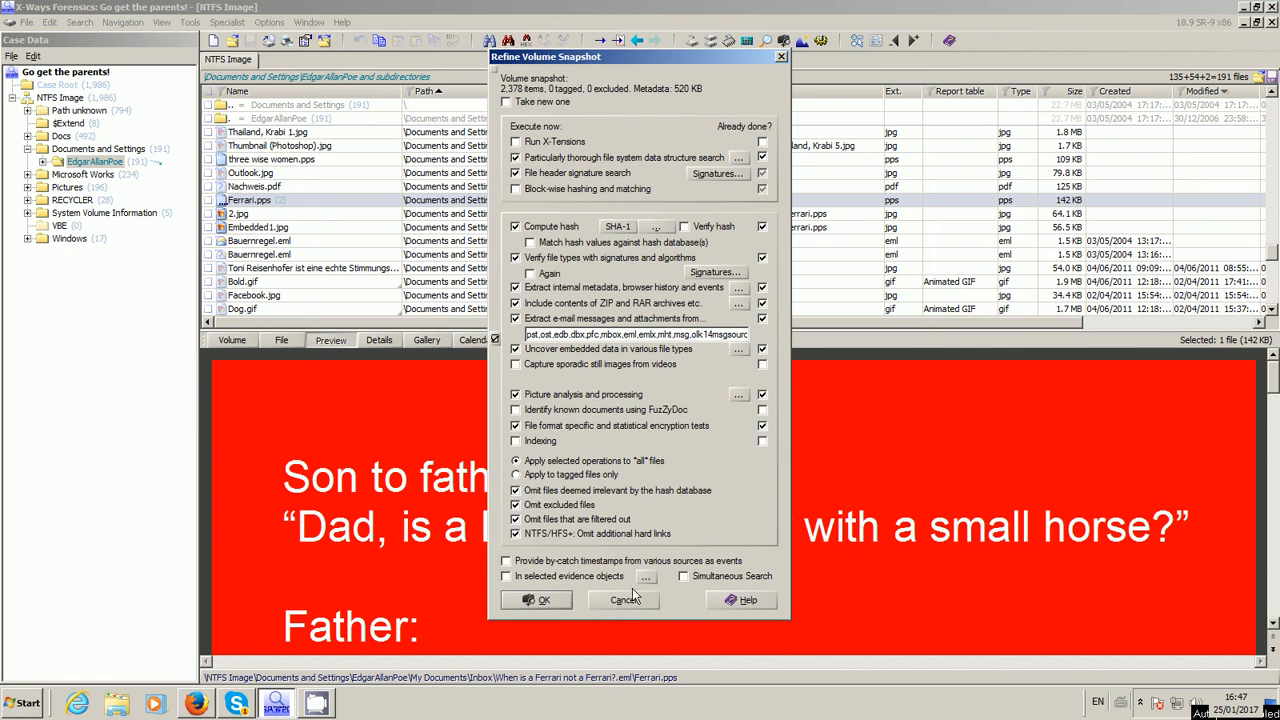
mouse_move(622, 600)
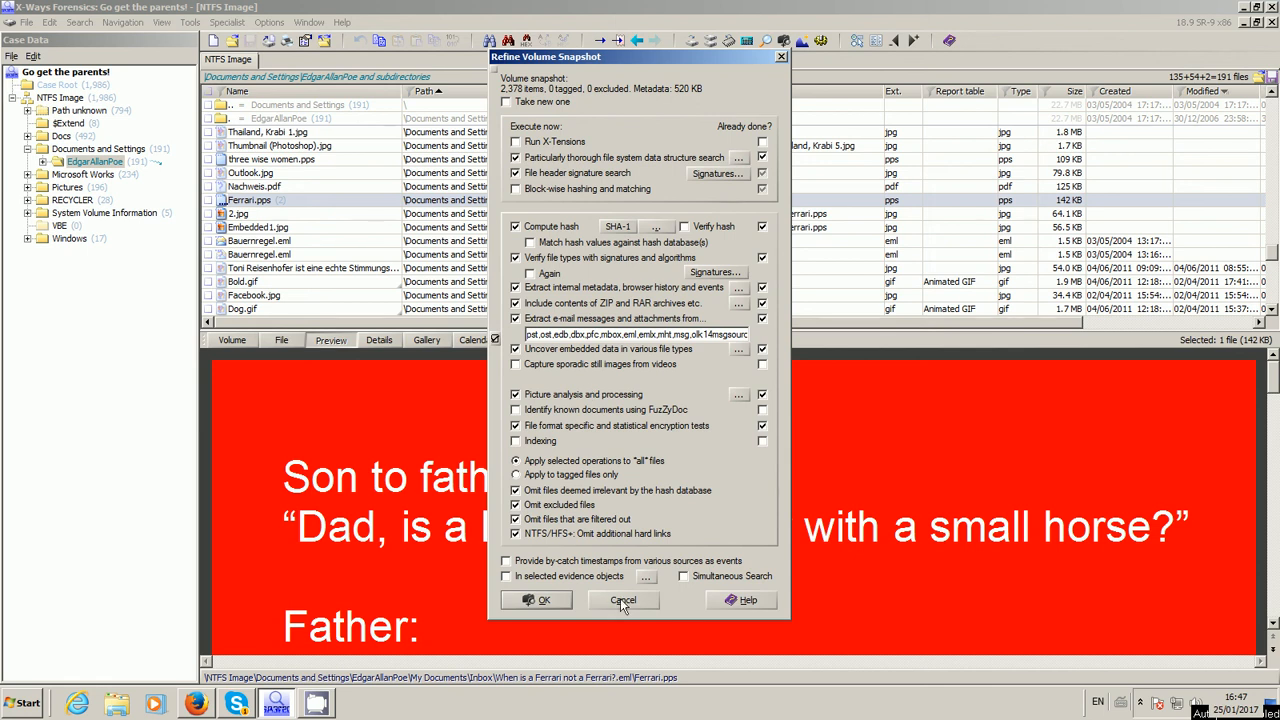
left_click(624, 600)
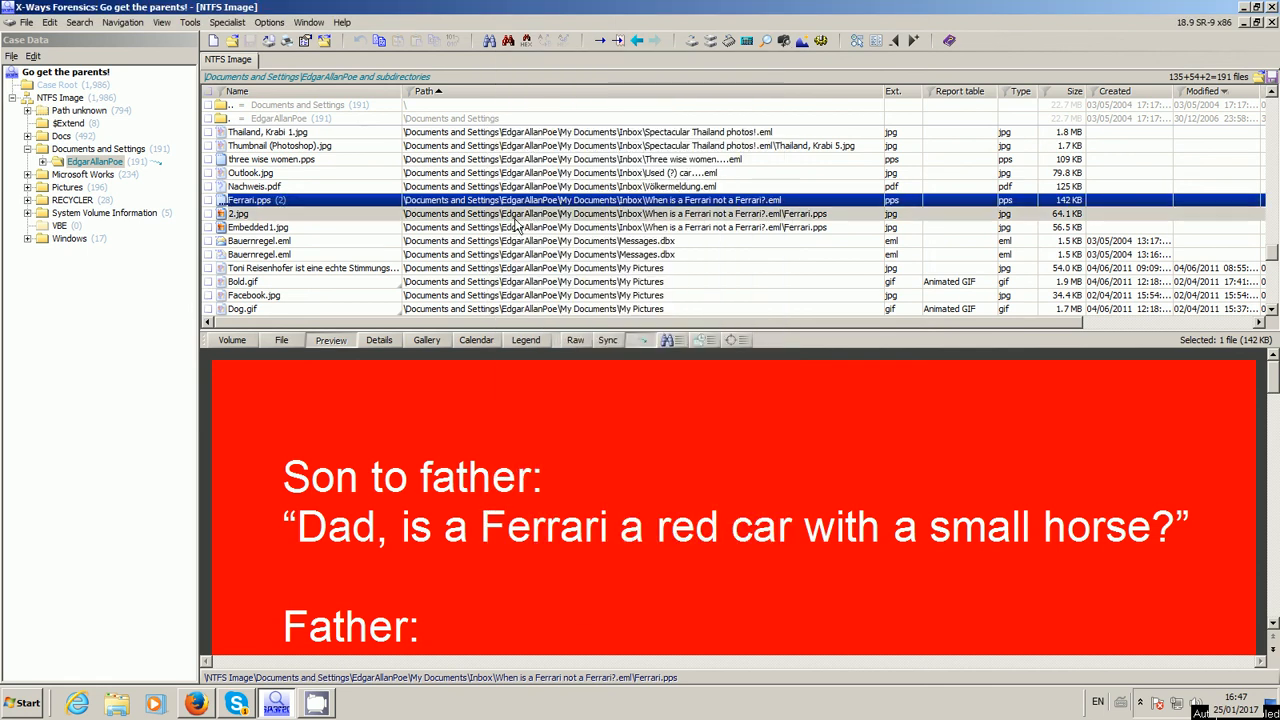
mouse_move(1138, 214)
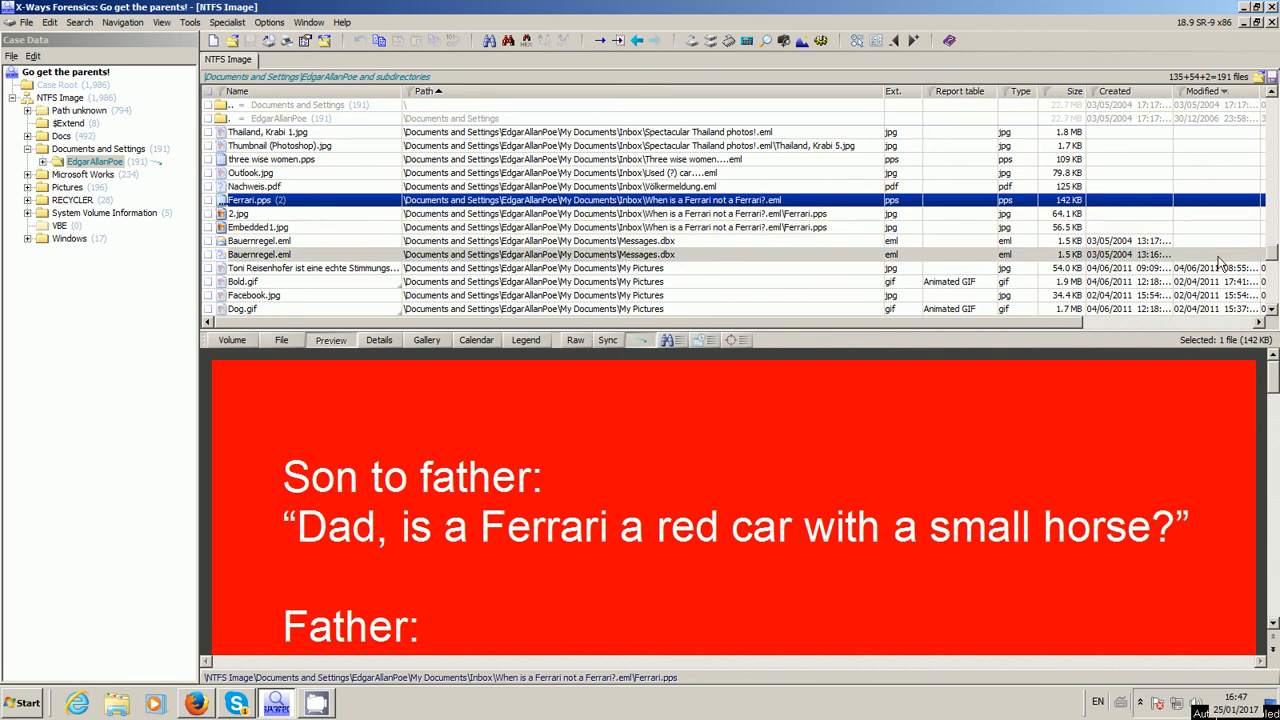
scroll("up", 3)
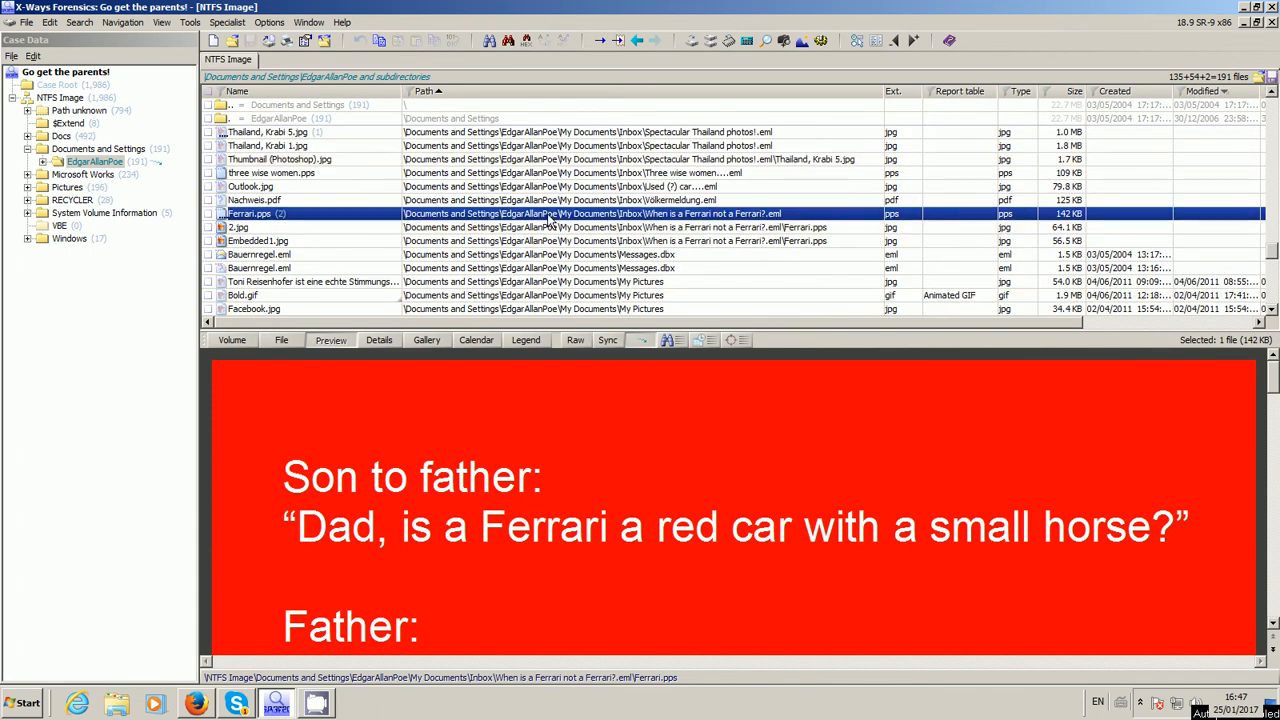
Step: From Ferrari.pps's report table association, create a new table named 'Initial' and close the dialog
right_click(550, 212)
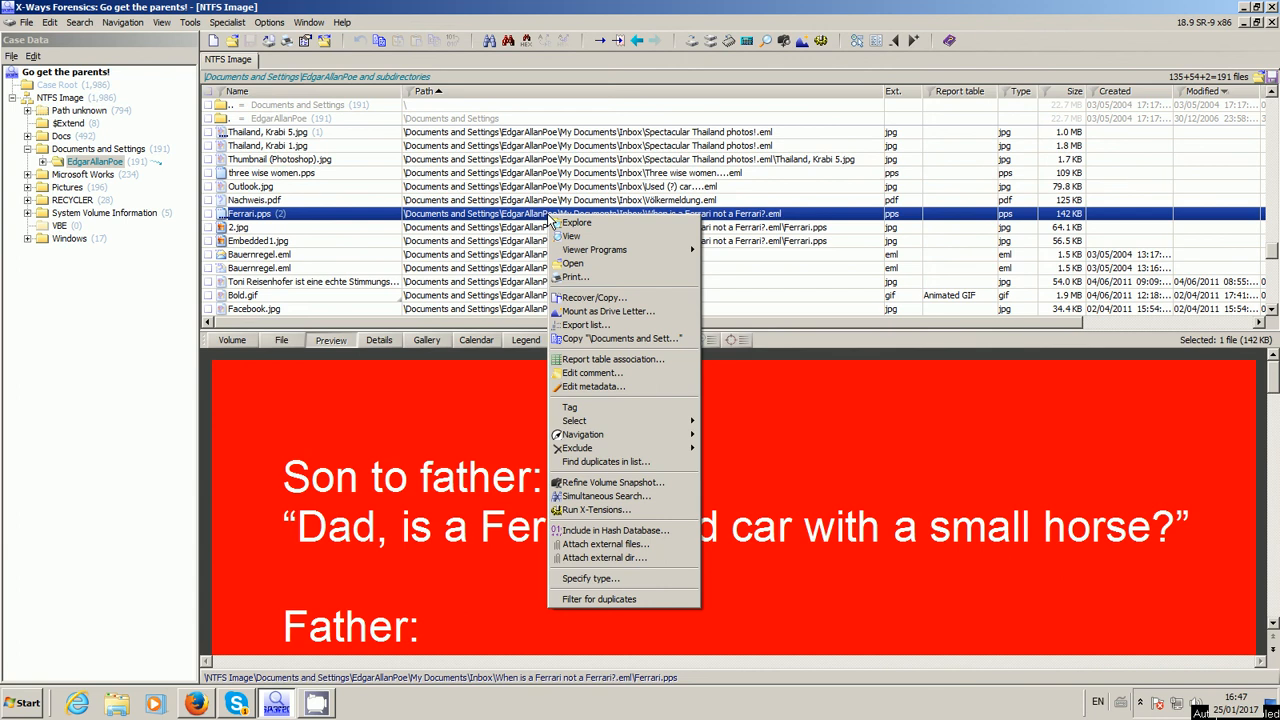
mouse_move(610, 358)
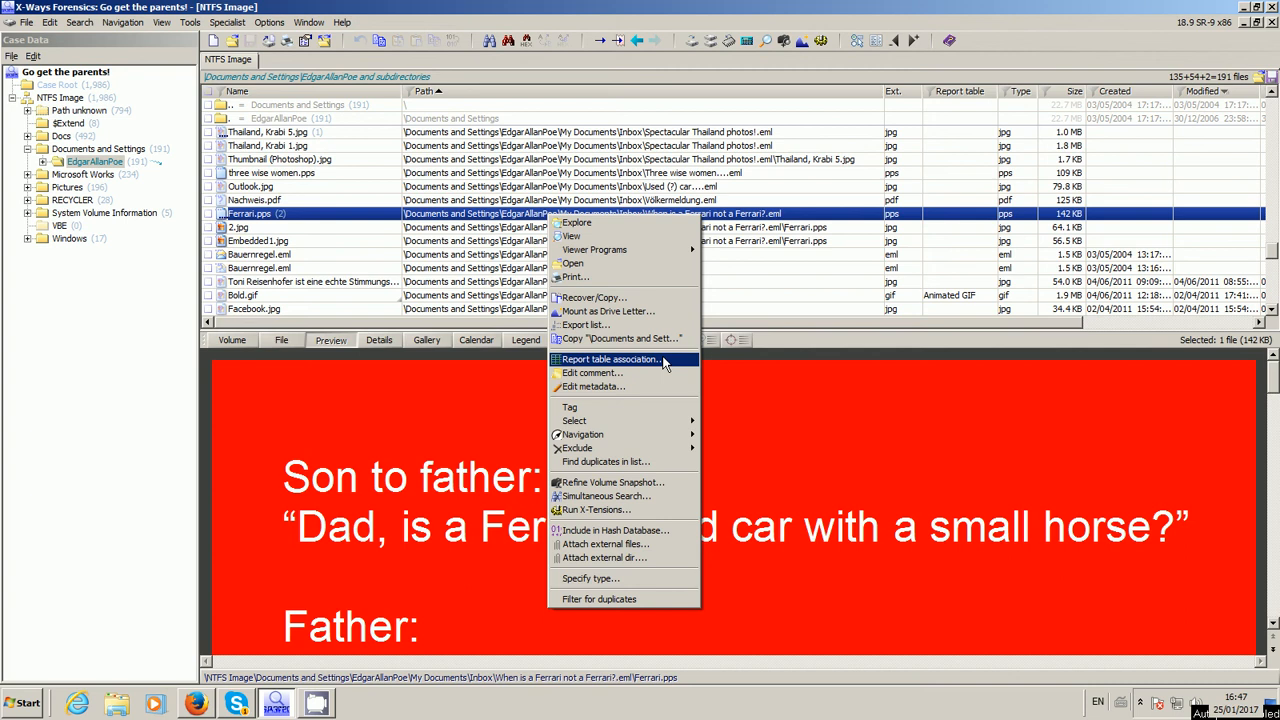
left_click(608, 360)
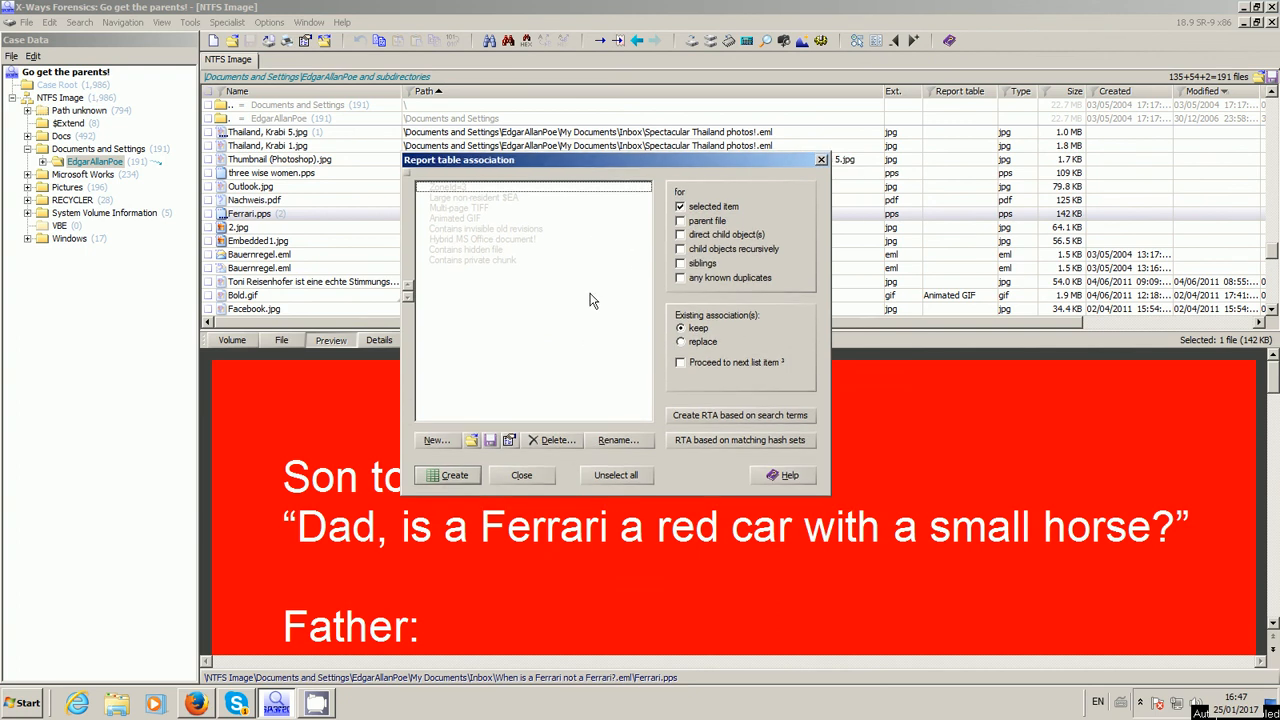
left_click(434, 440)
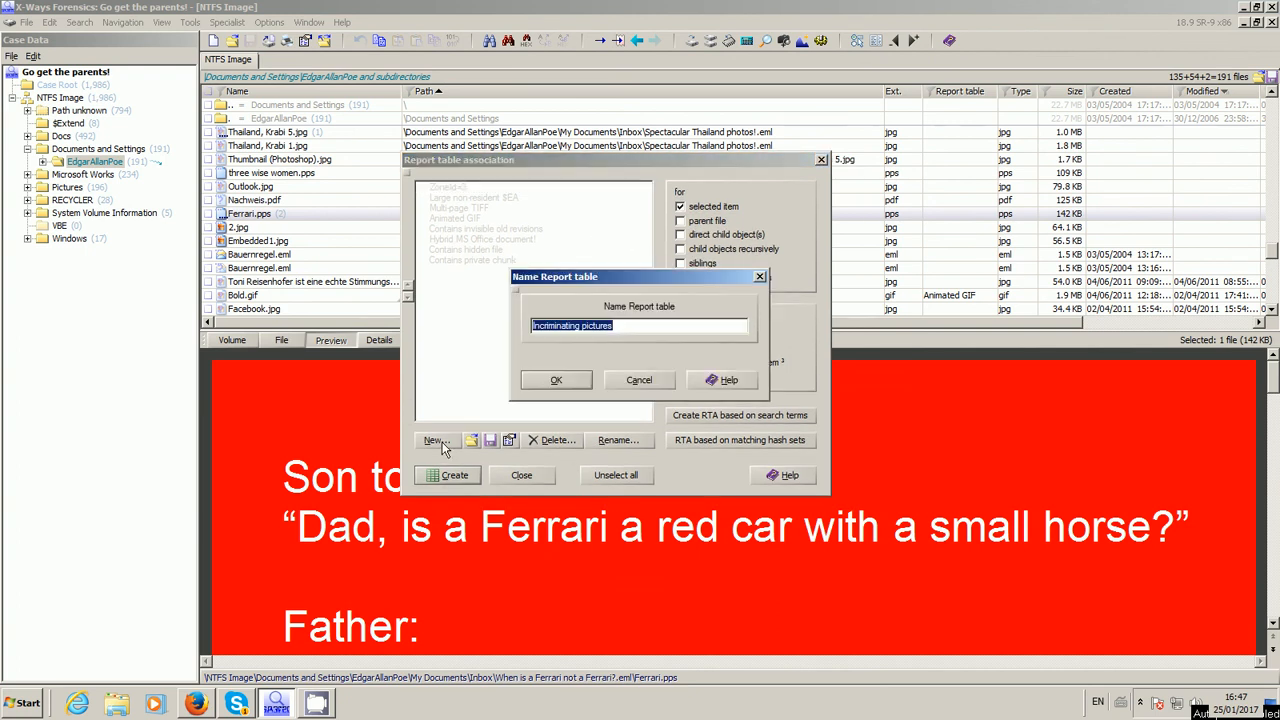
type("Initial")
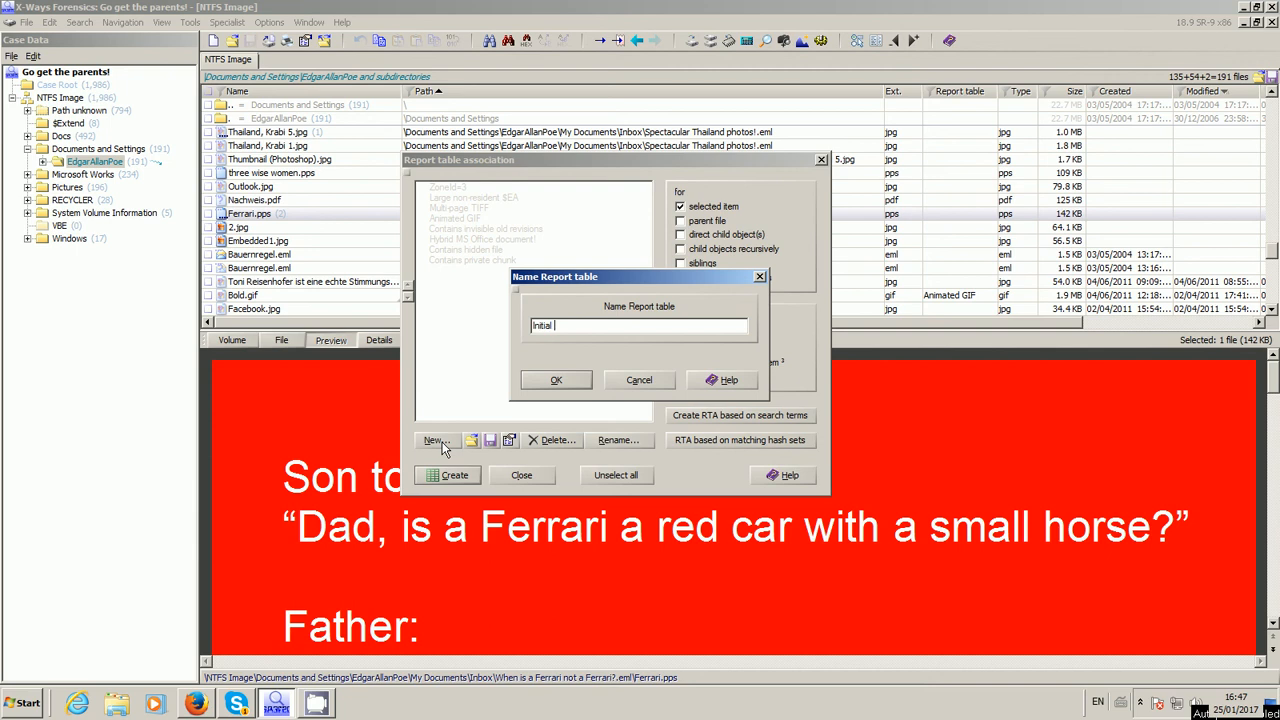
left_click(556, 380)
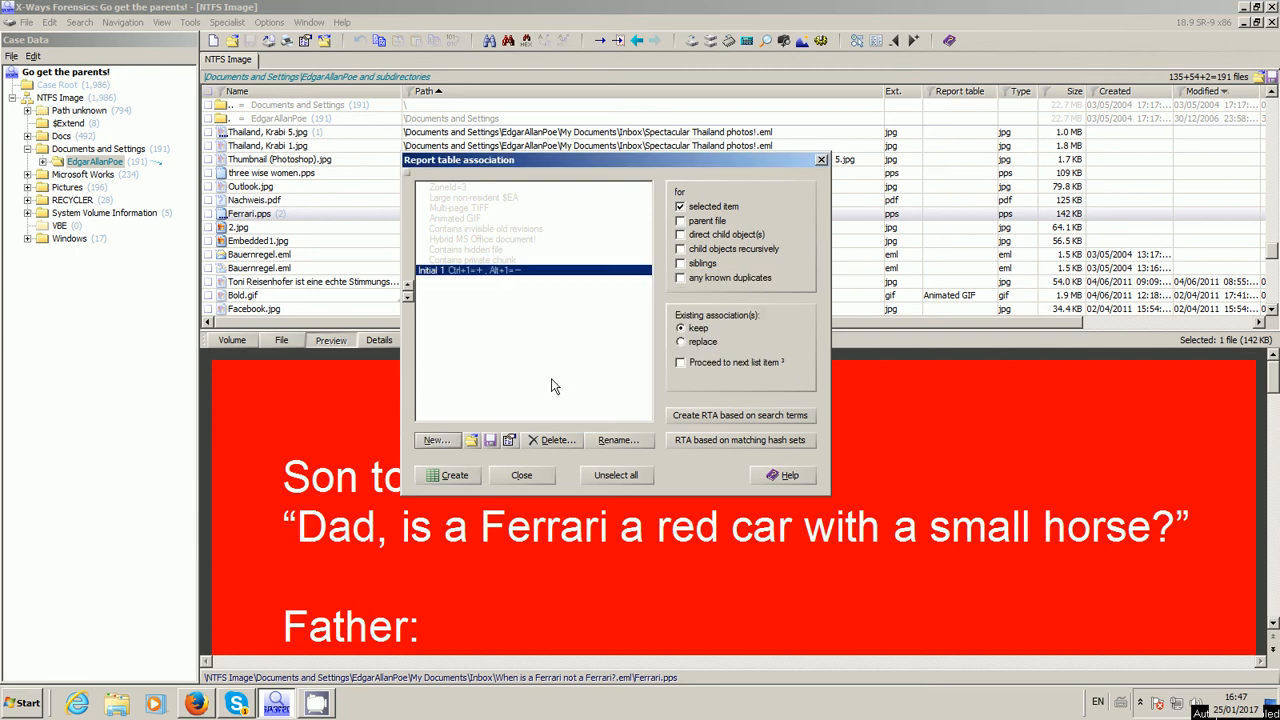
mouse_move(464, 280)
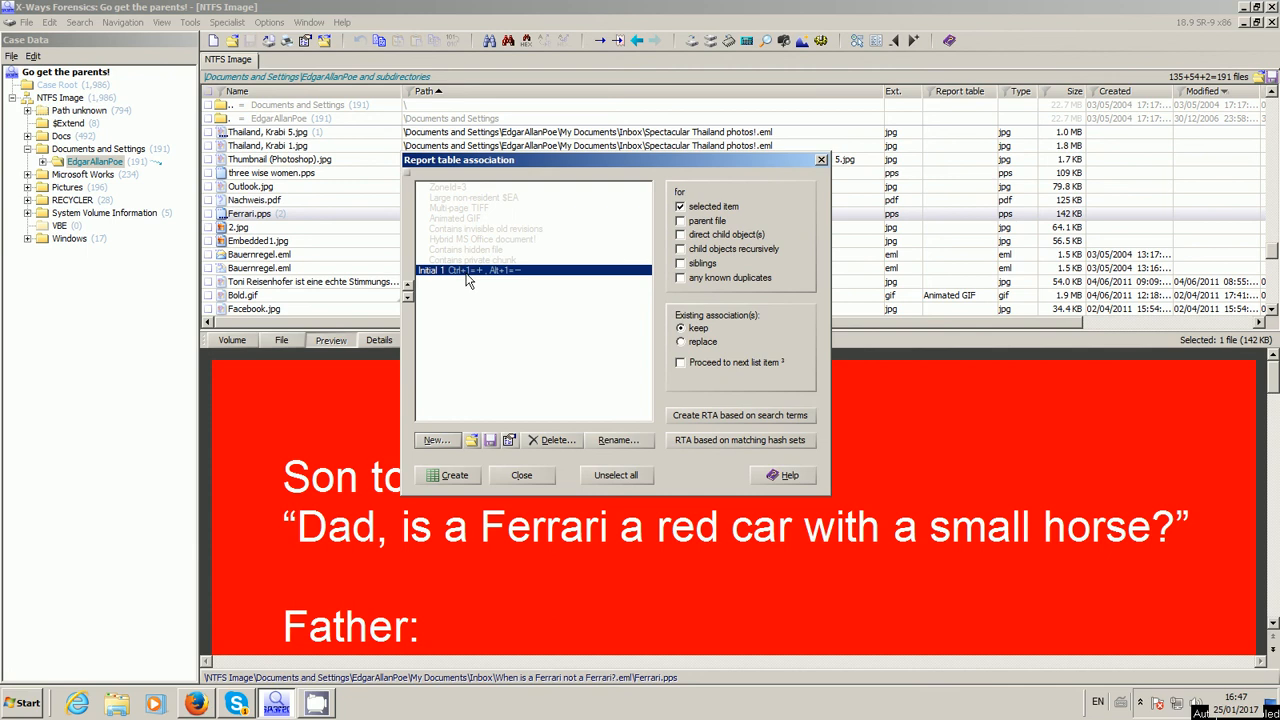
mouse_move(622, 260)
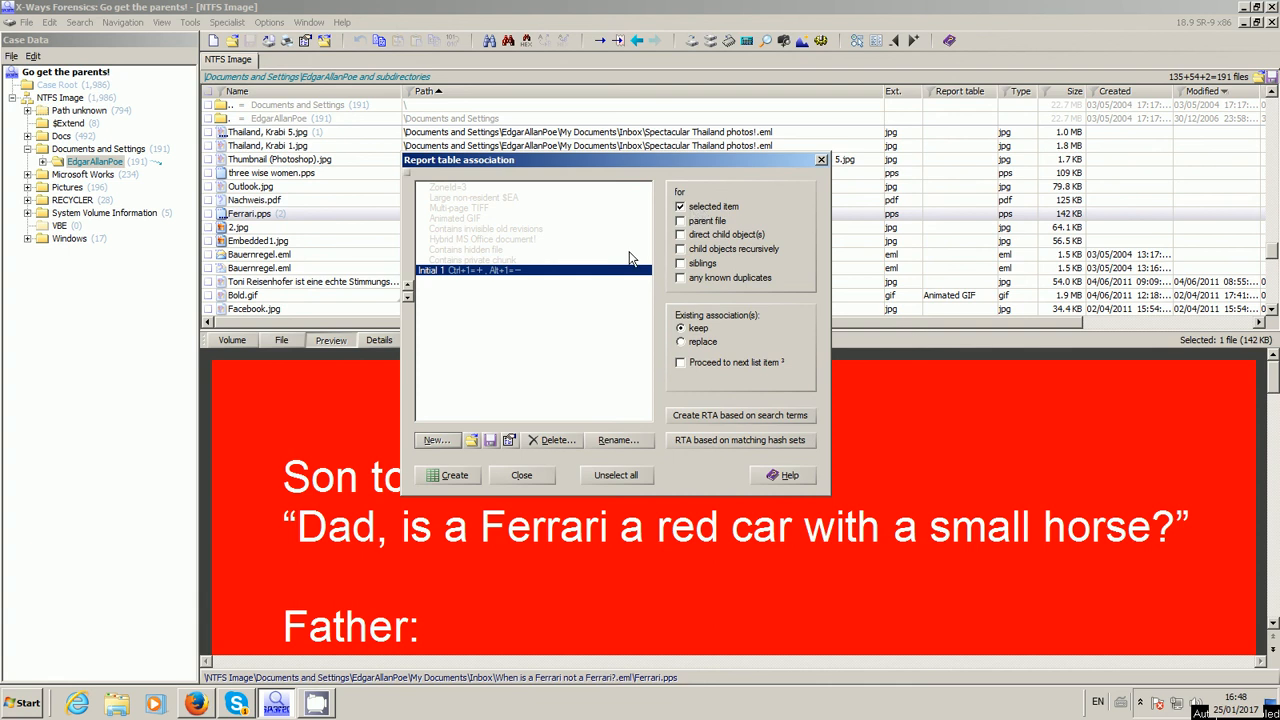
left_click(520, 476)
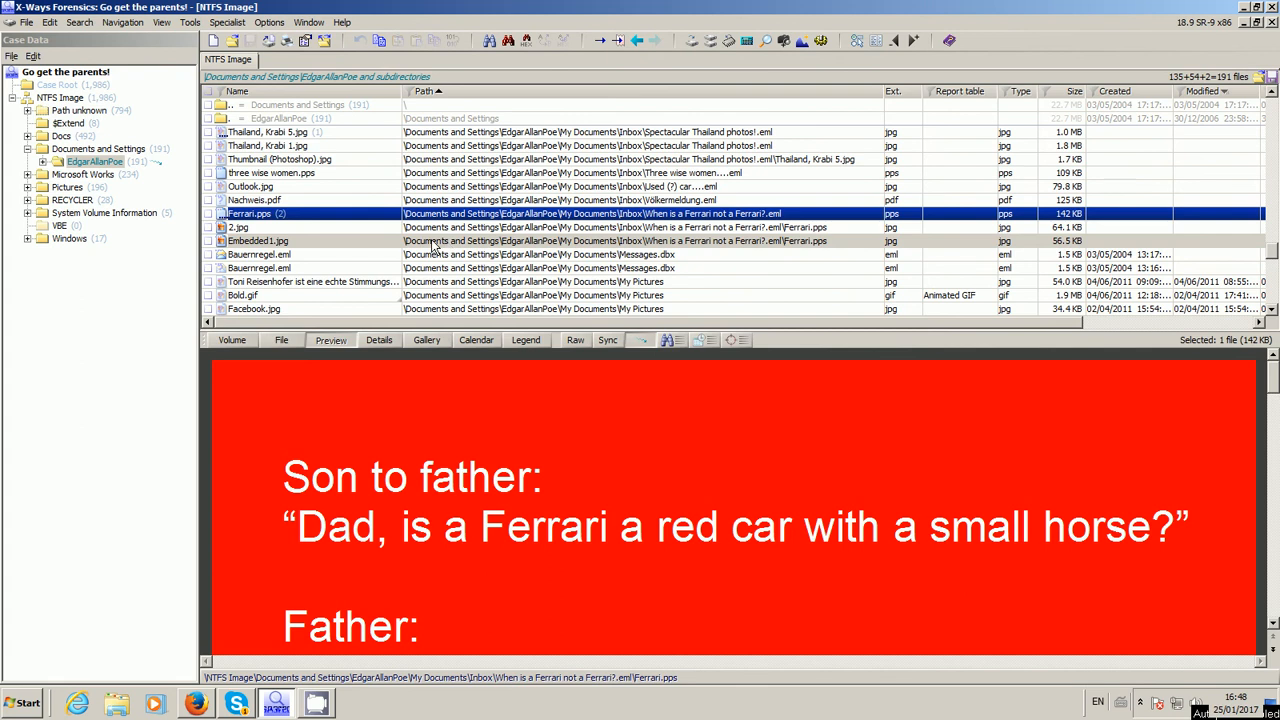
Step: Select 2.jpg, Embedded1.jpg, the three wise women presentation and Nachweis.pdf
left_click(240, 228)
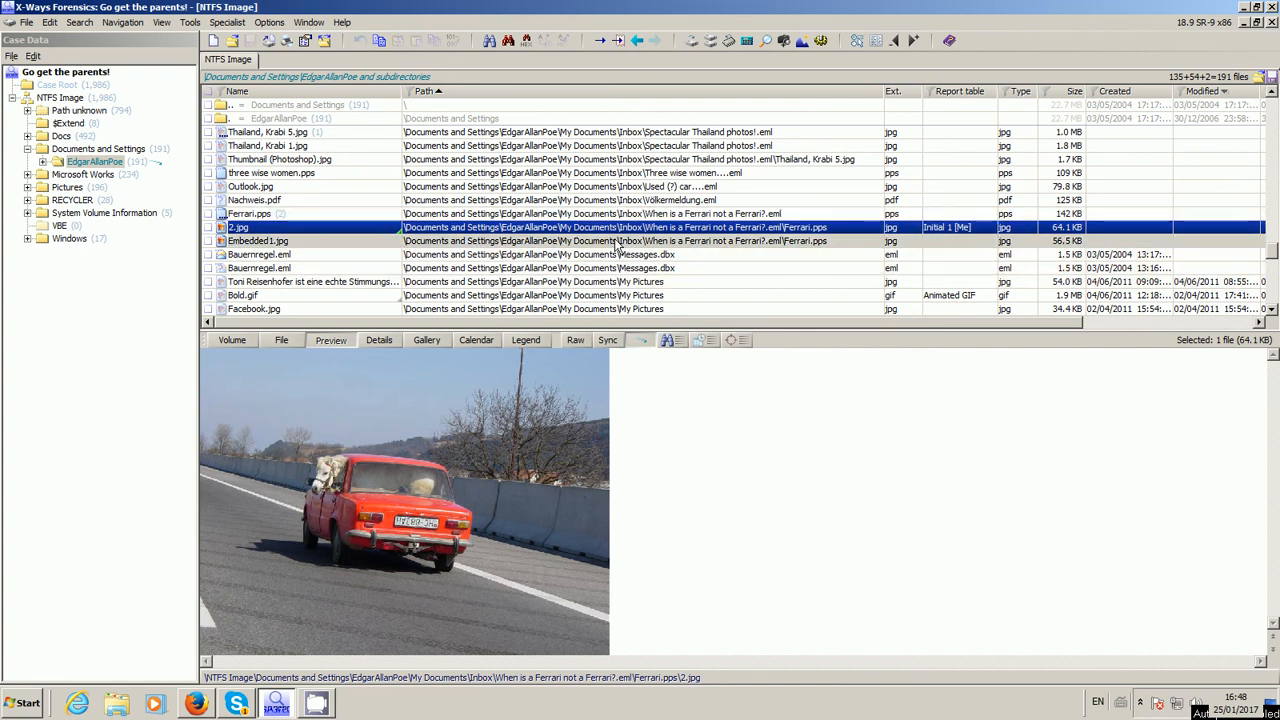
left_click(258, 240)
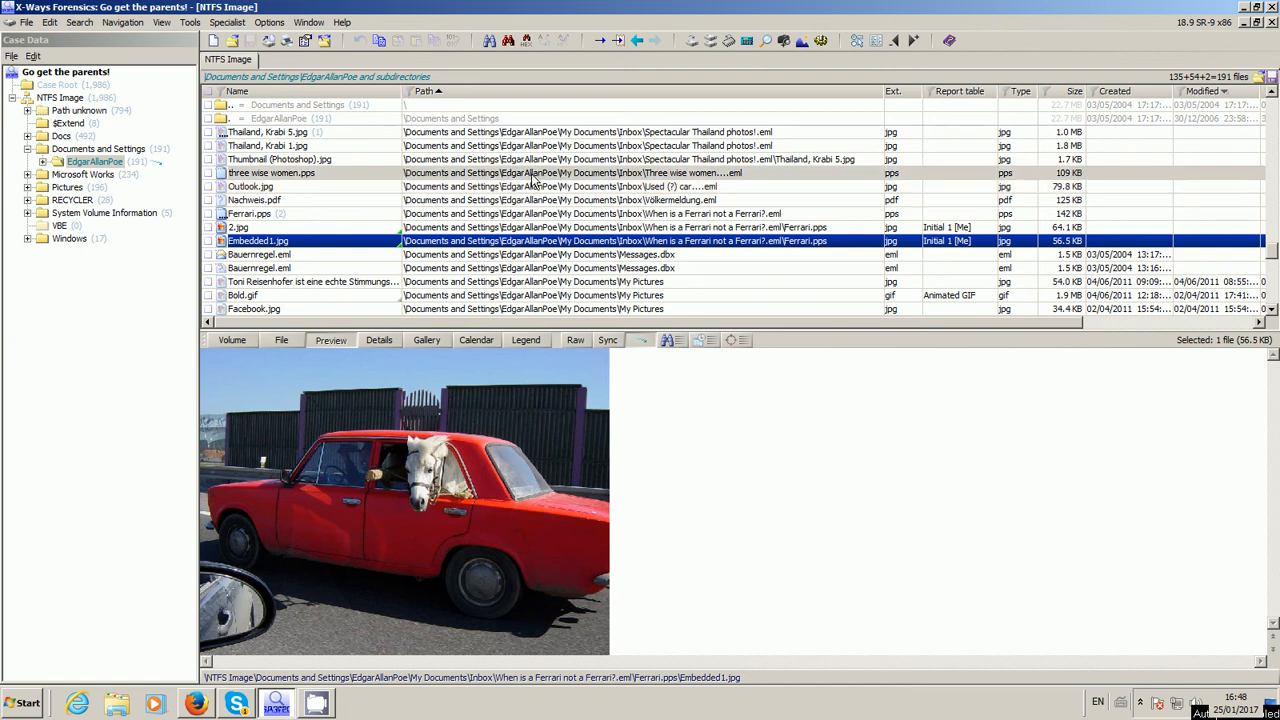
left_click(272, 172)
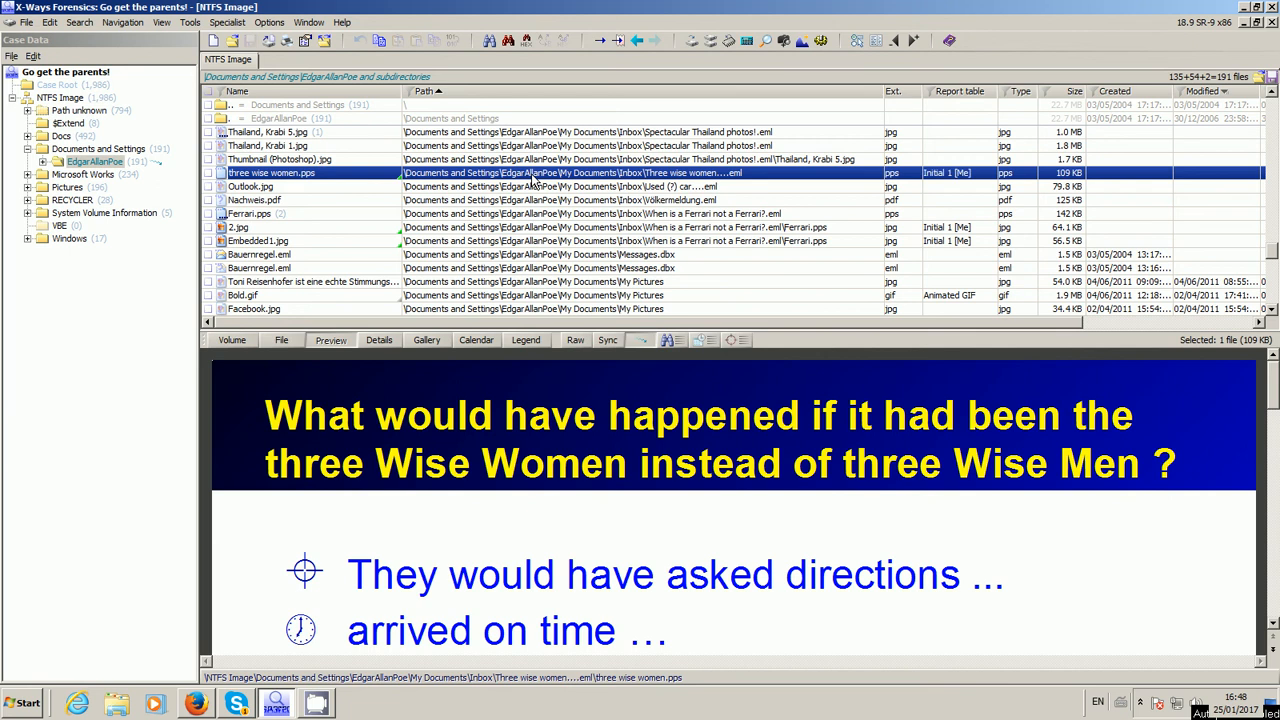
mouse_move(596, 188)
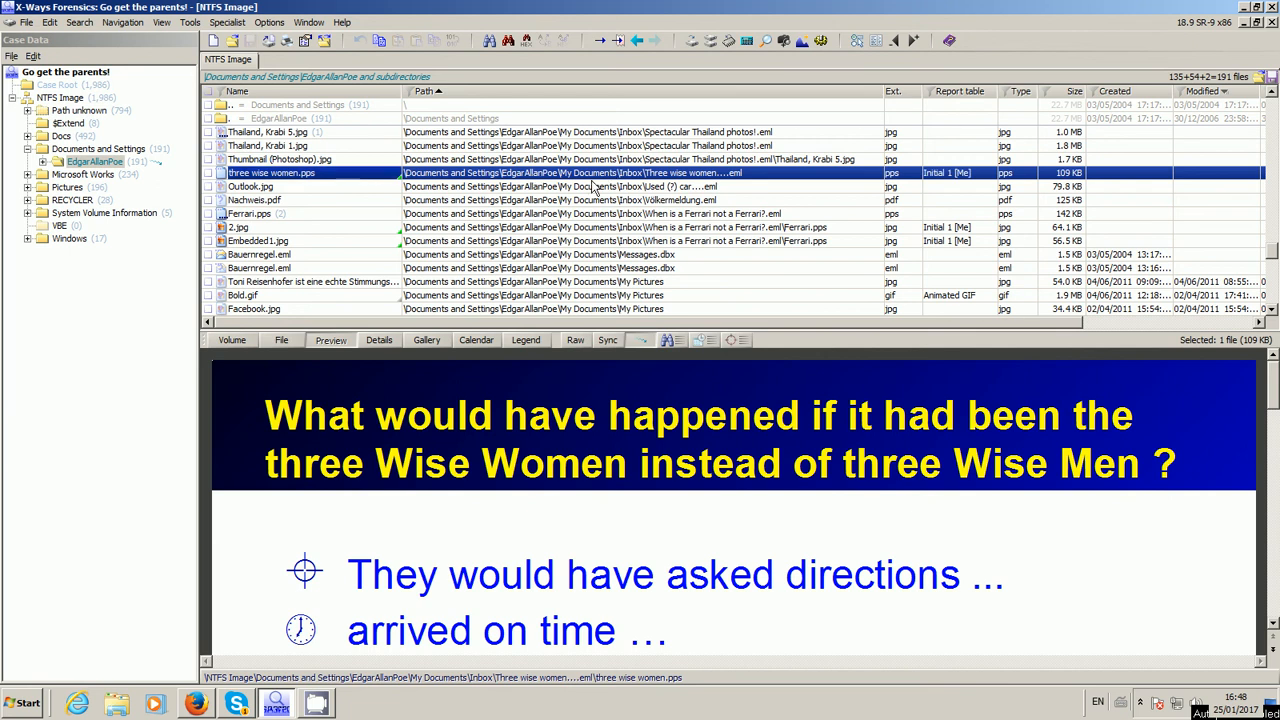
left_click(252, 200)
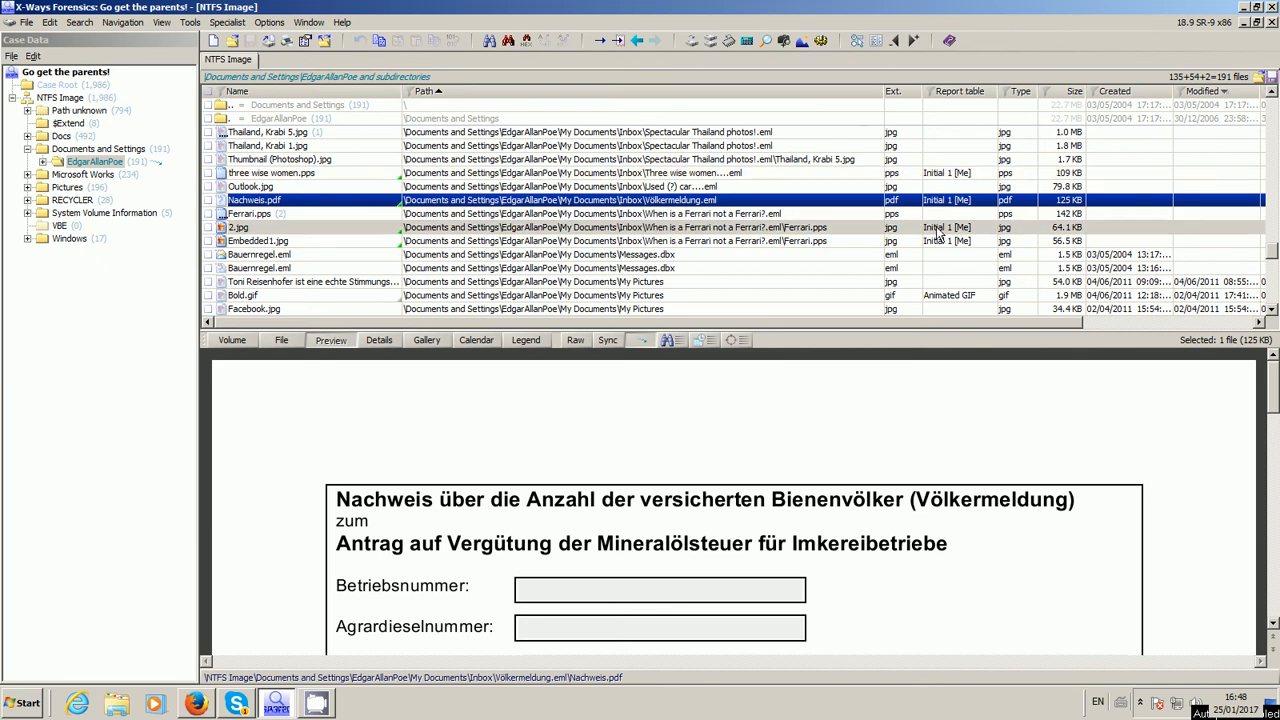
Step: Activate the report table filter for Initial 1 so only those files are listed
left_click(958, 92)
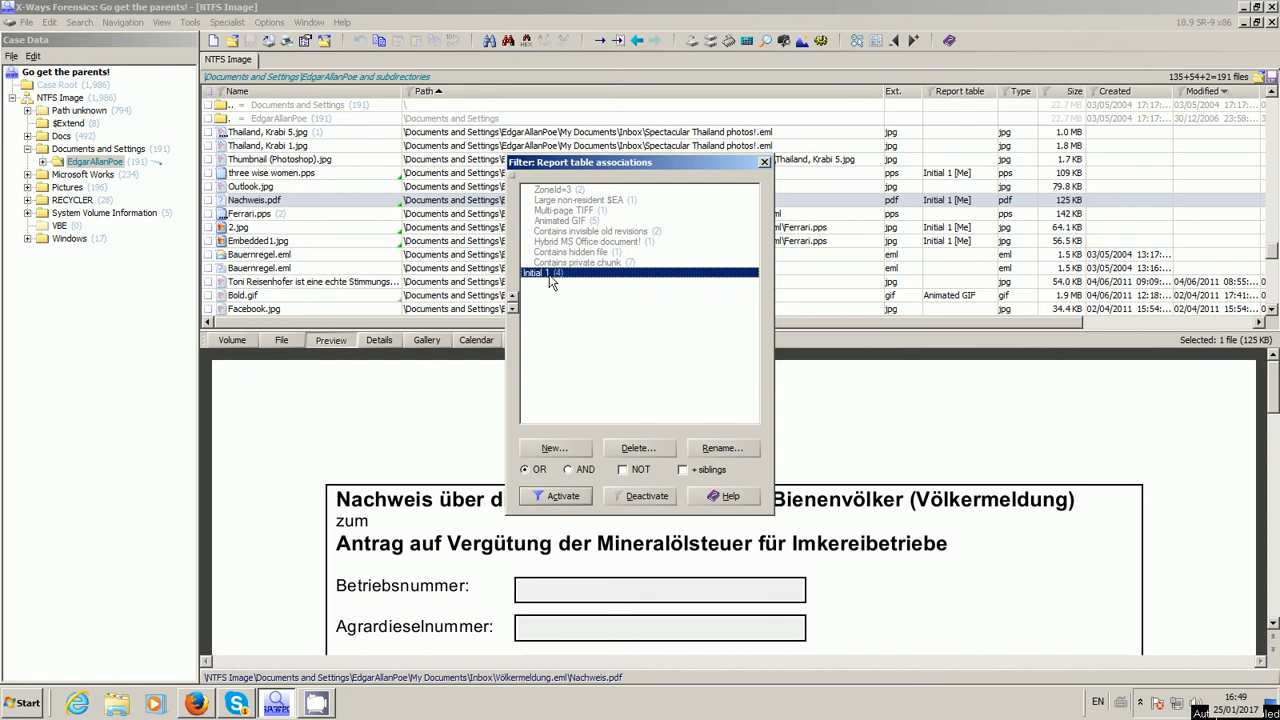
mouse_move(568, 502)
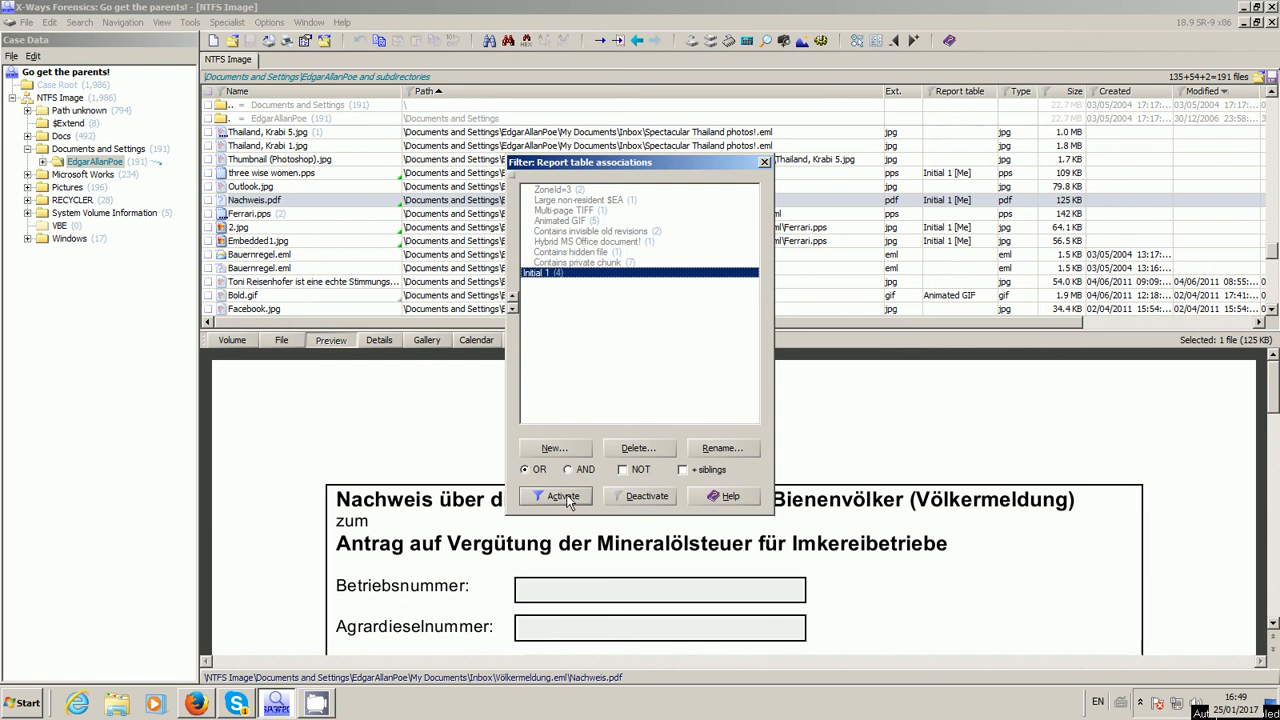
left_click(564, 496)
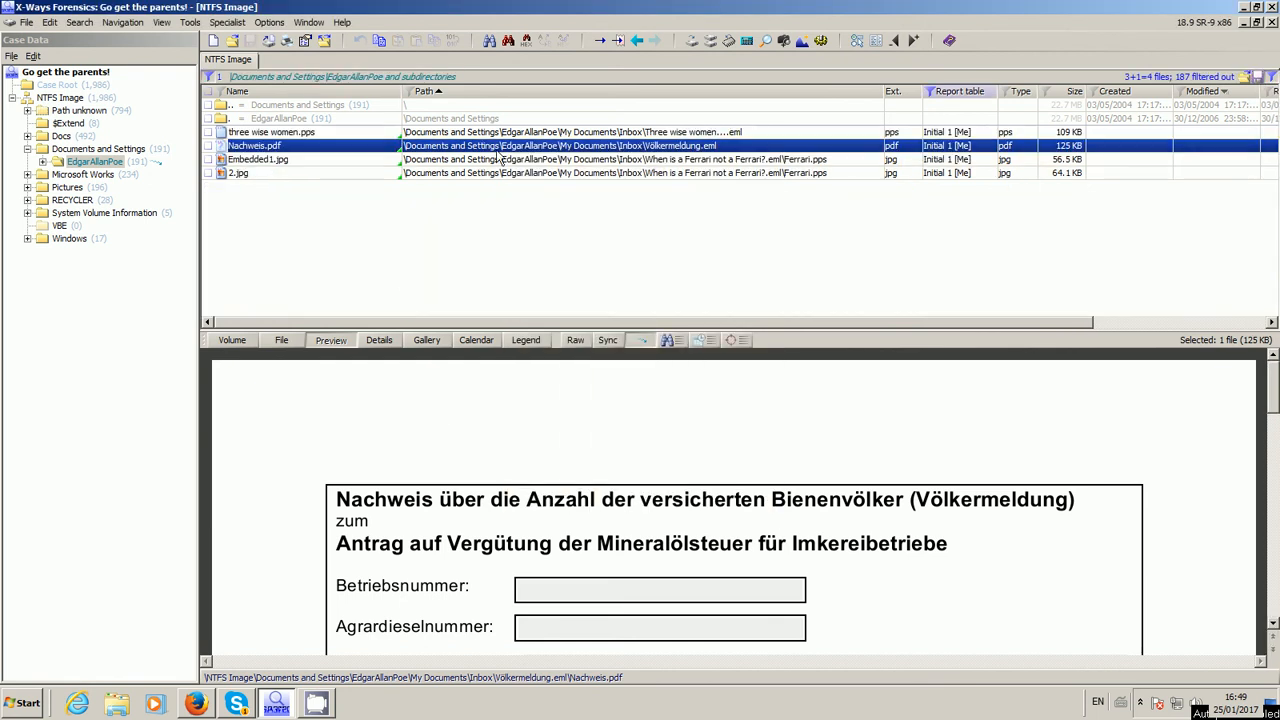
mouse_move(520, 192)
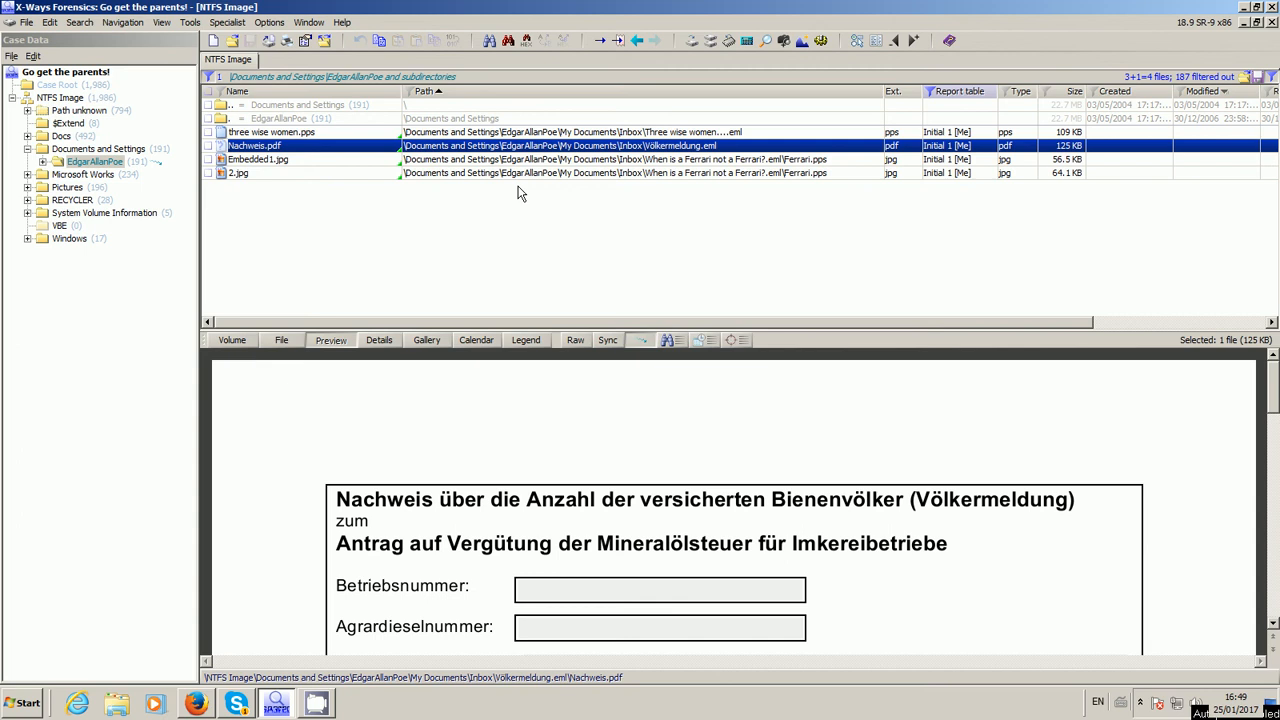
Step: Preview each filtered file: 2.jpg, Embedded1.jpg, Nachweis.pdf and the three wise women presentation
left_click(238, 172)
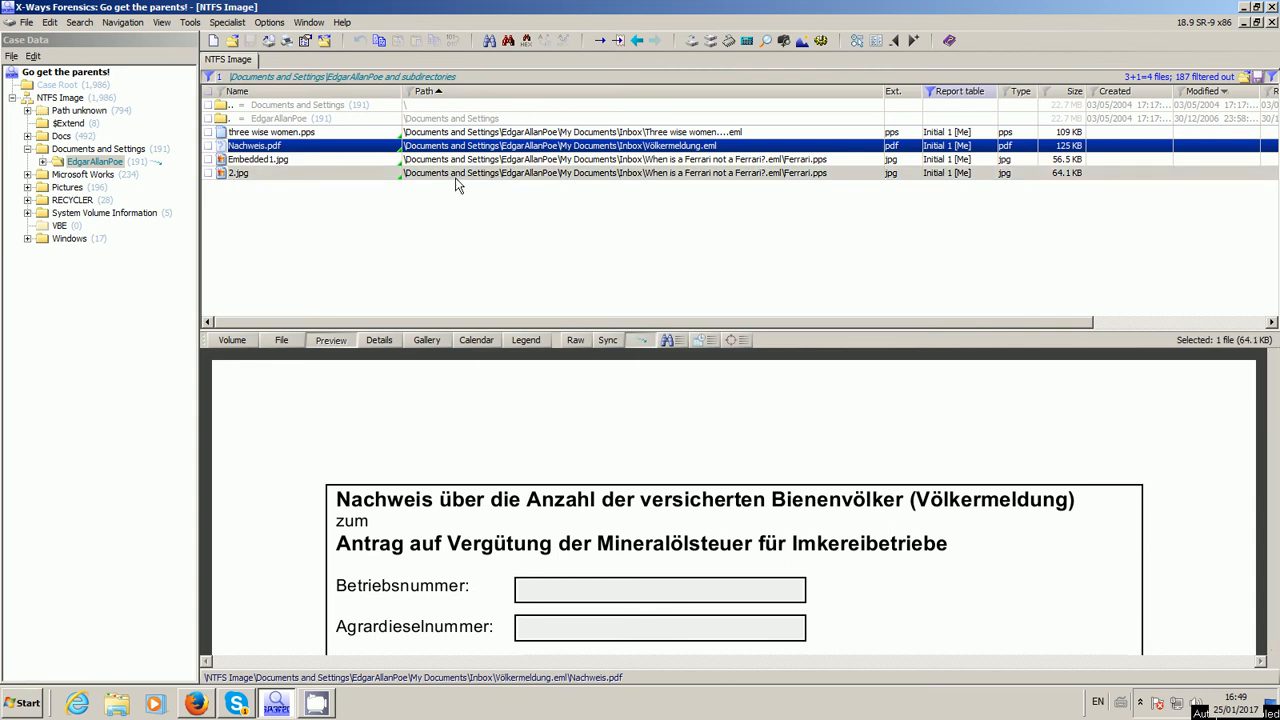
left_click(240, 172)
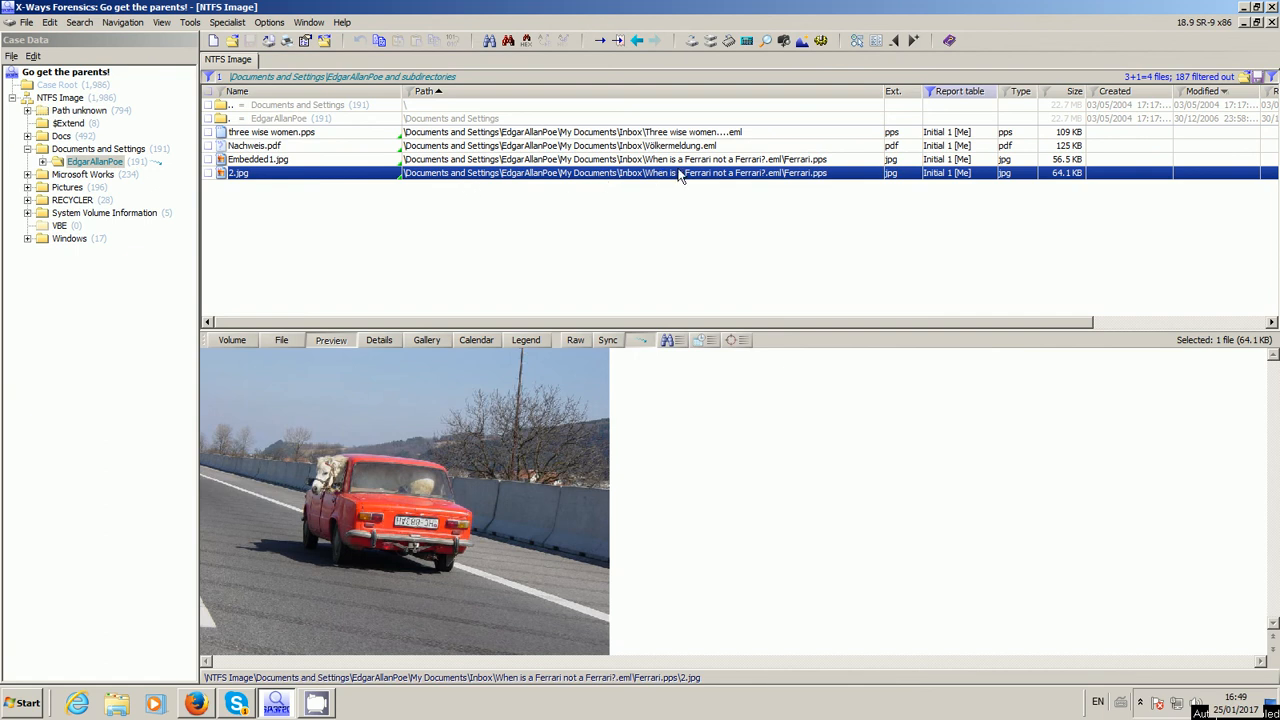
mouse_move(332, 178)
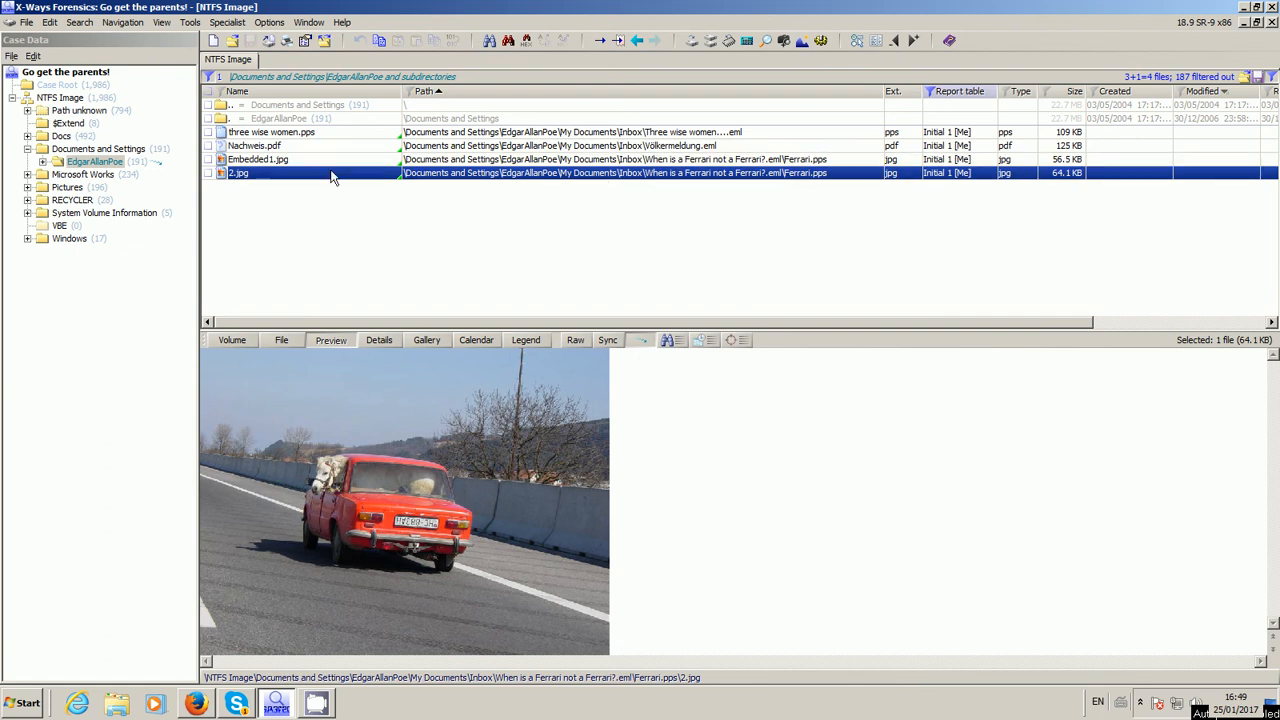
mouse_move(804, 178)
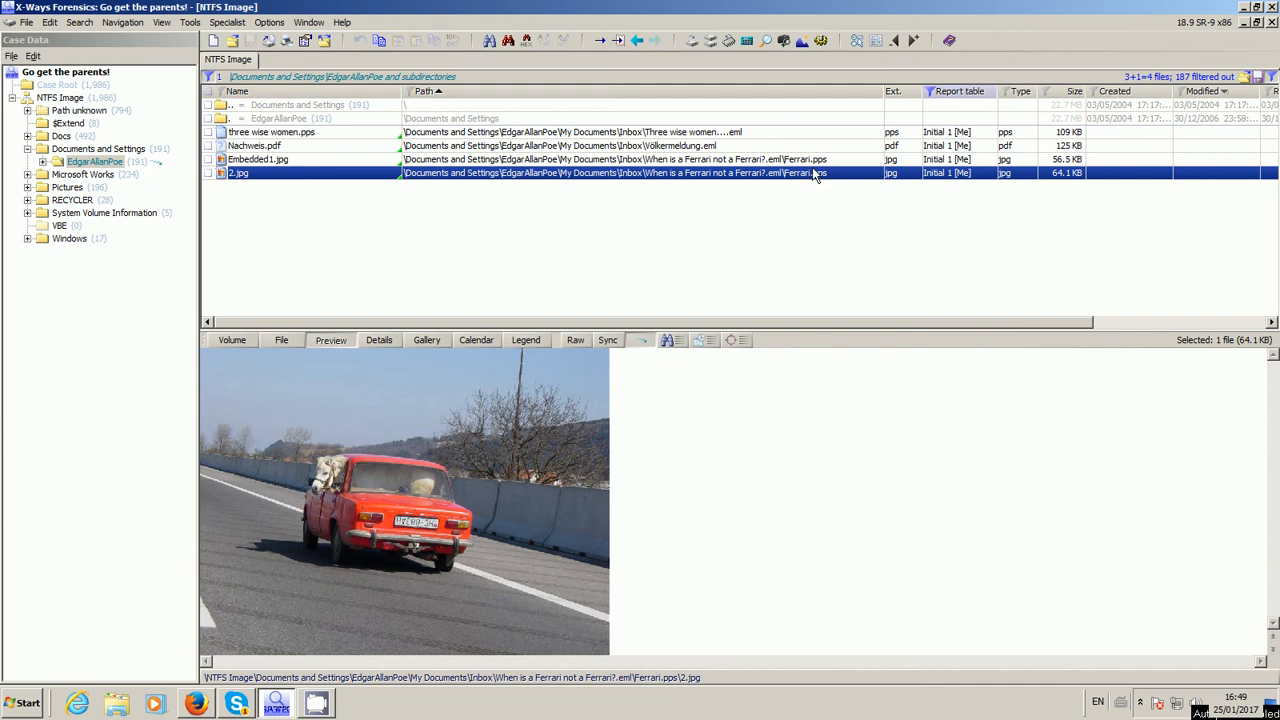
mouse_move(800, 178)
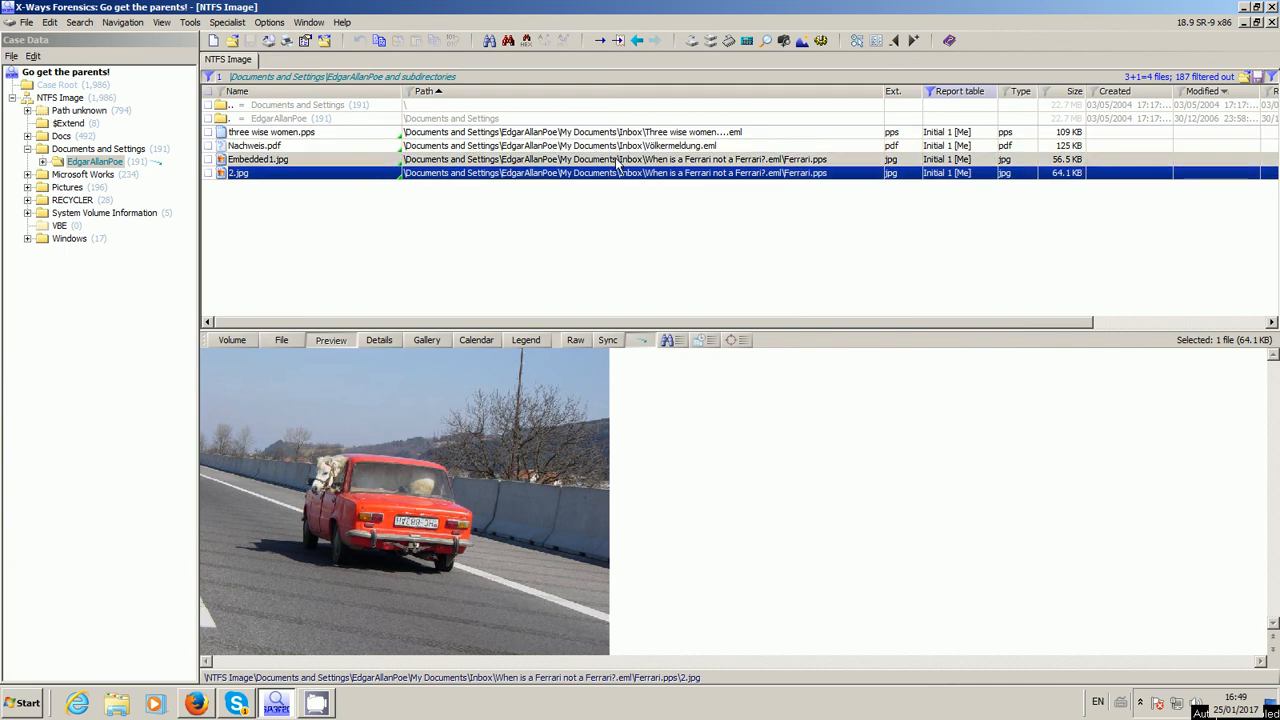
left_click(258, 160)
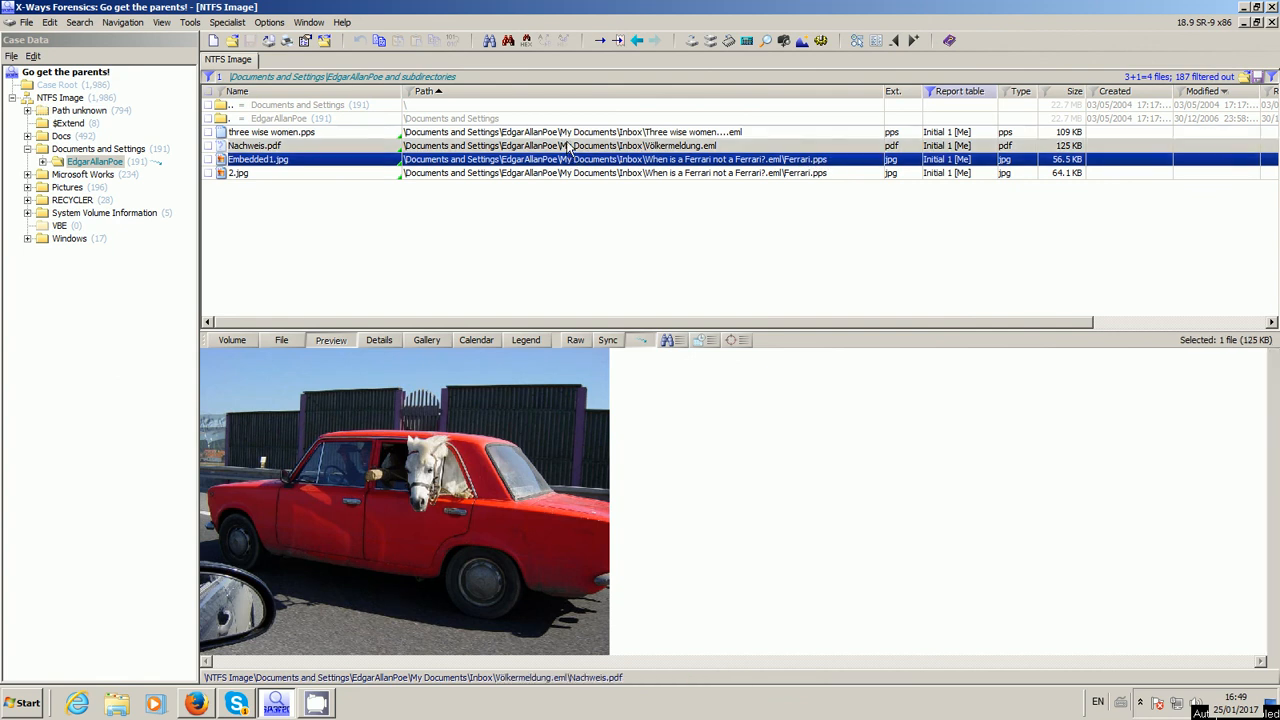
left_click(254, 144)
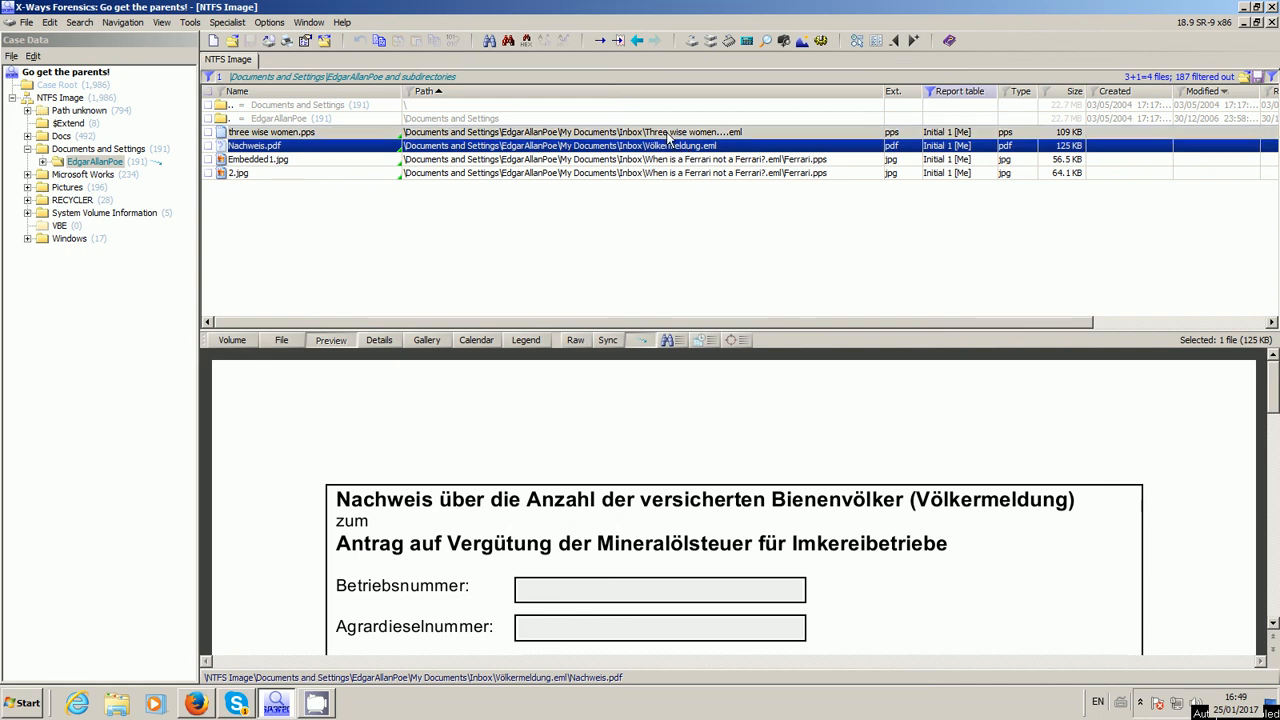
left_click(270, 132)
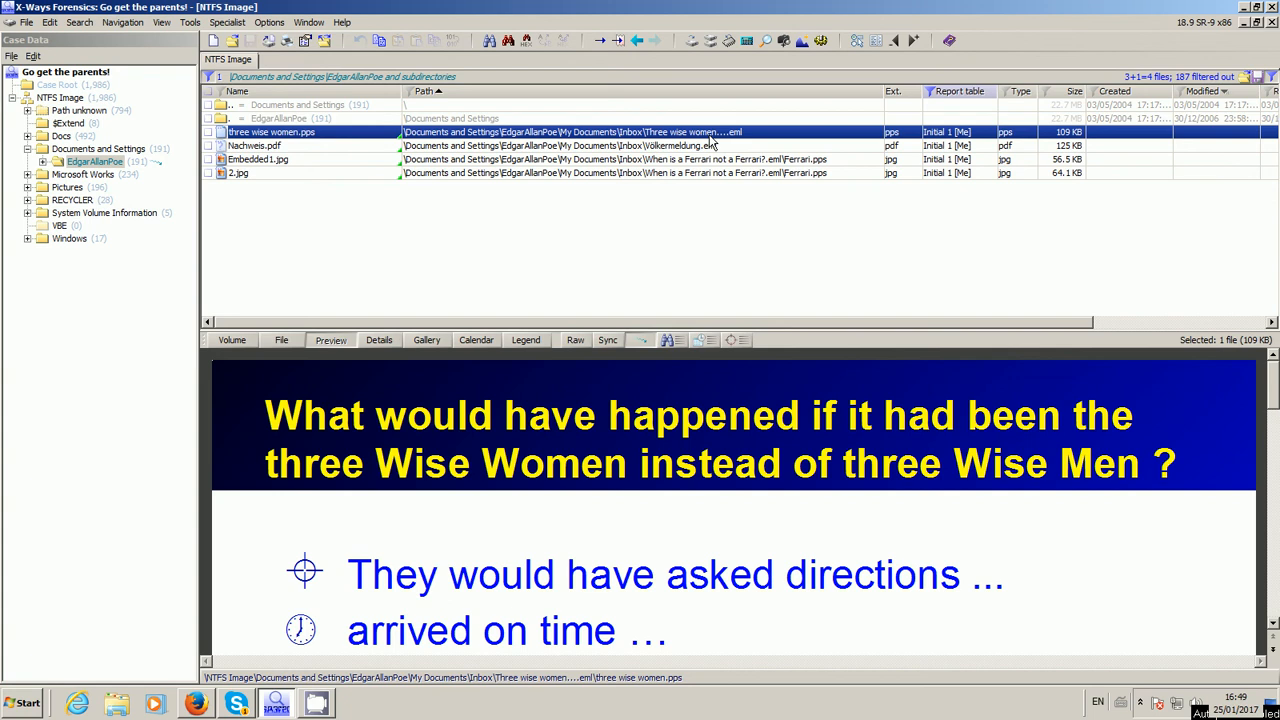
left_click(258, 160)
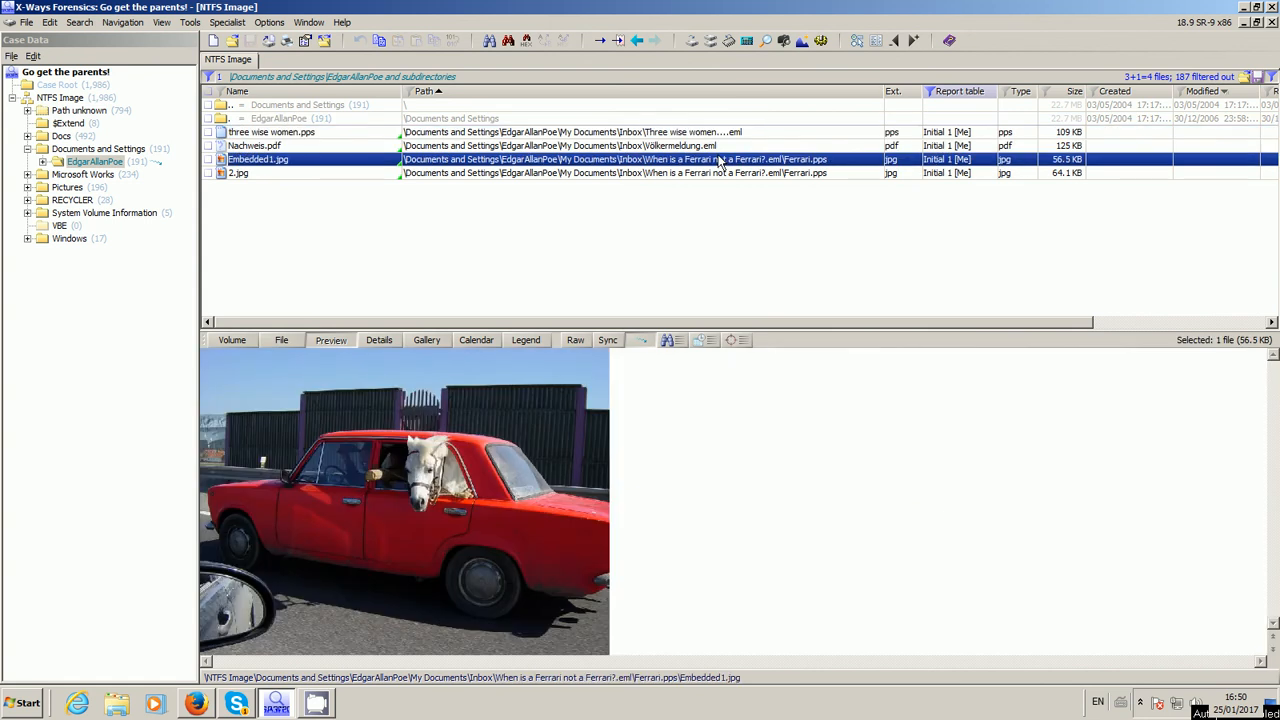
mouse_move(770, 160)
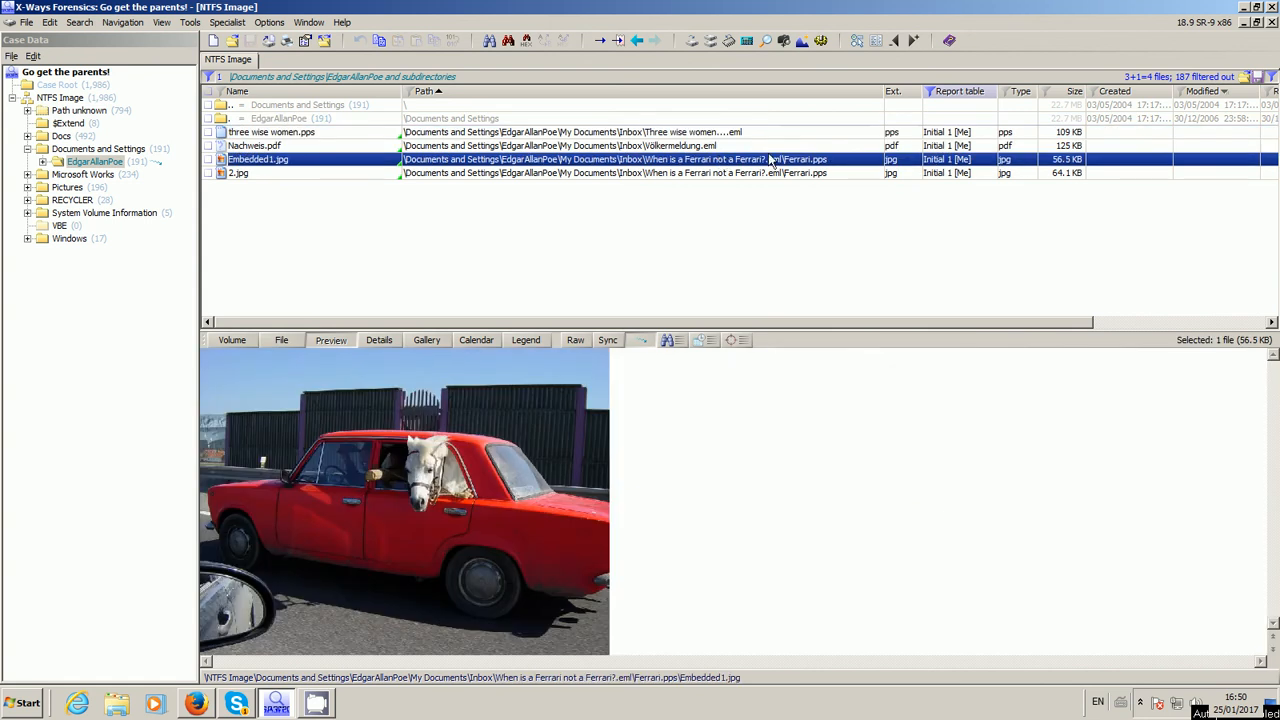
mouse_move(728, 164)
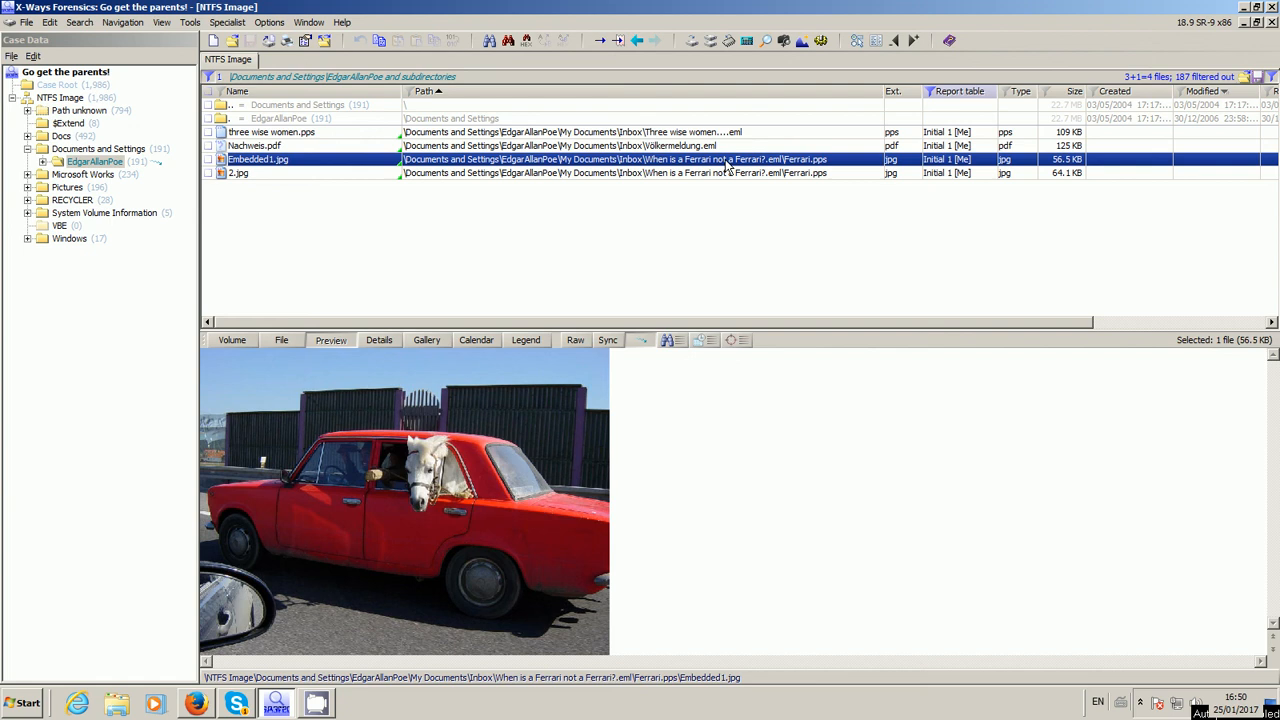
Step: Bring up Report table association for Embedded1.jpg
right_click(728, 160)
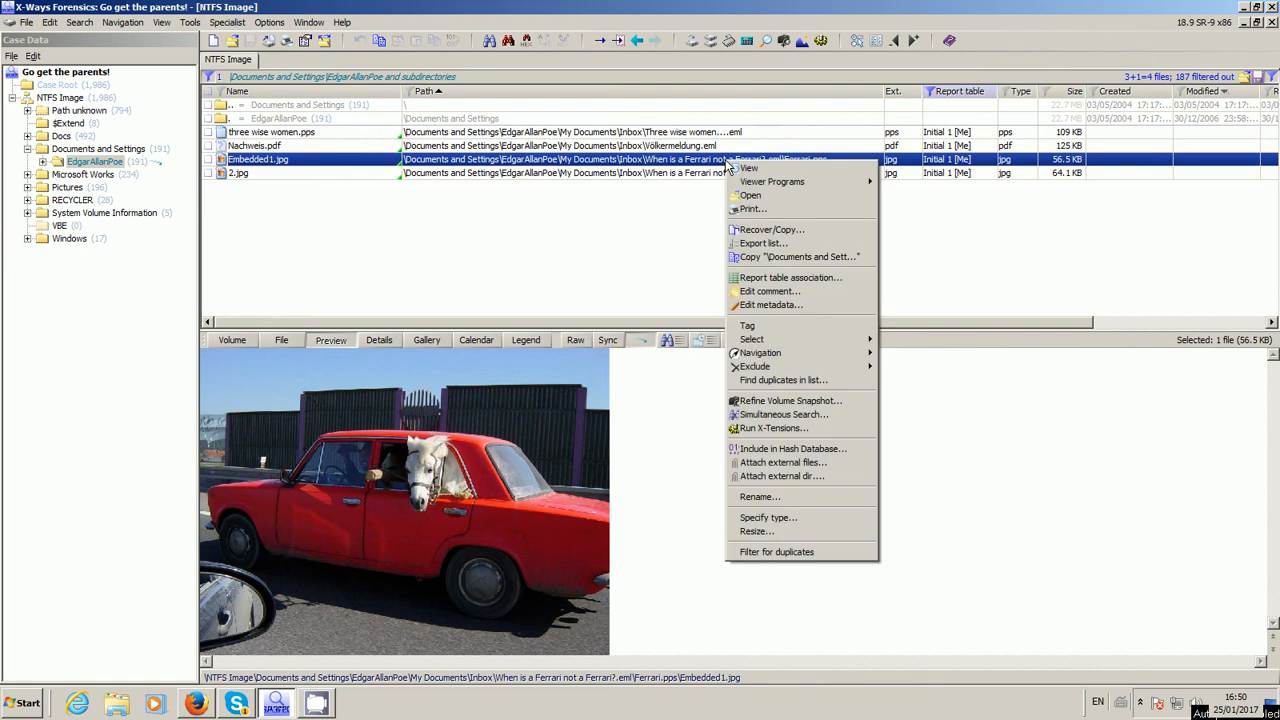
mouse_move(776, 256)
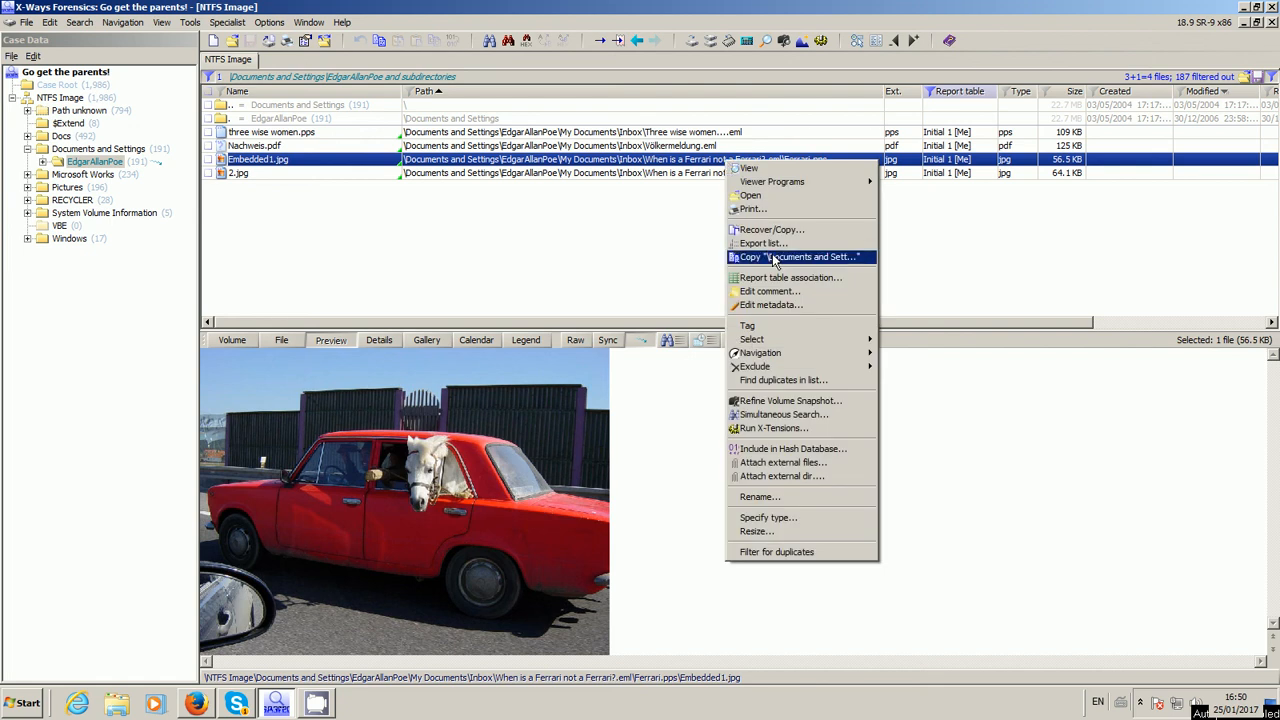
left_click(788, 276)
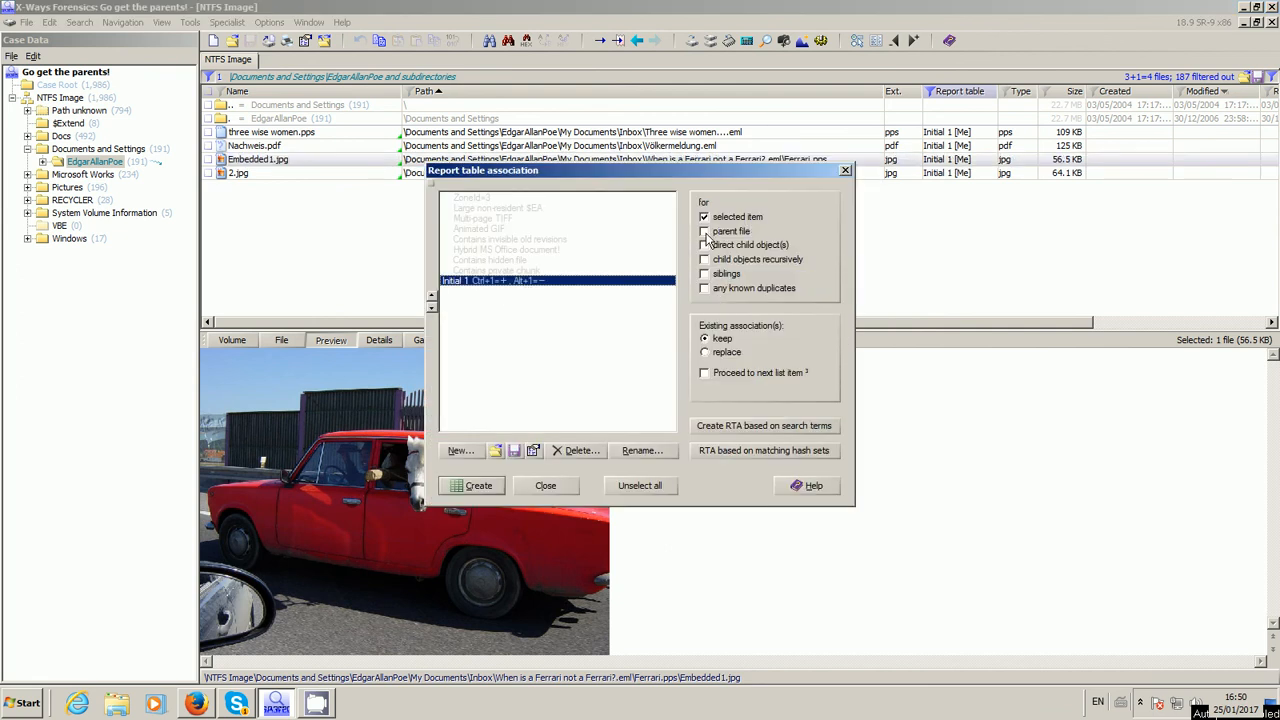
Step: Associate the files and their parent files with Initial 1, then close the association dialog
left_click(704, 232)
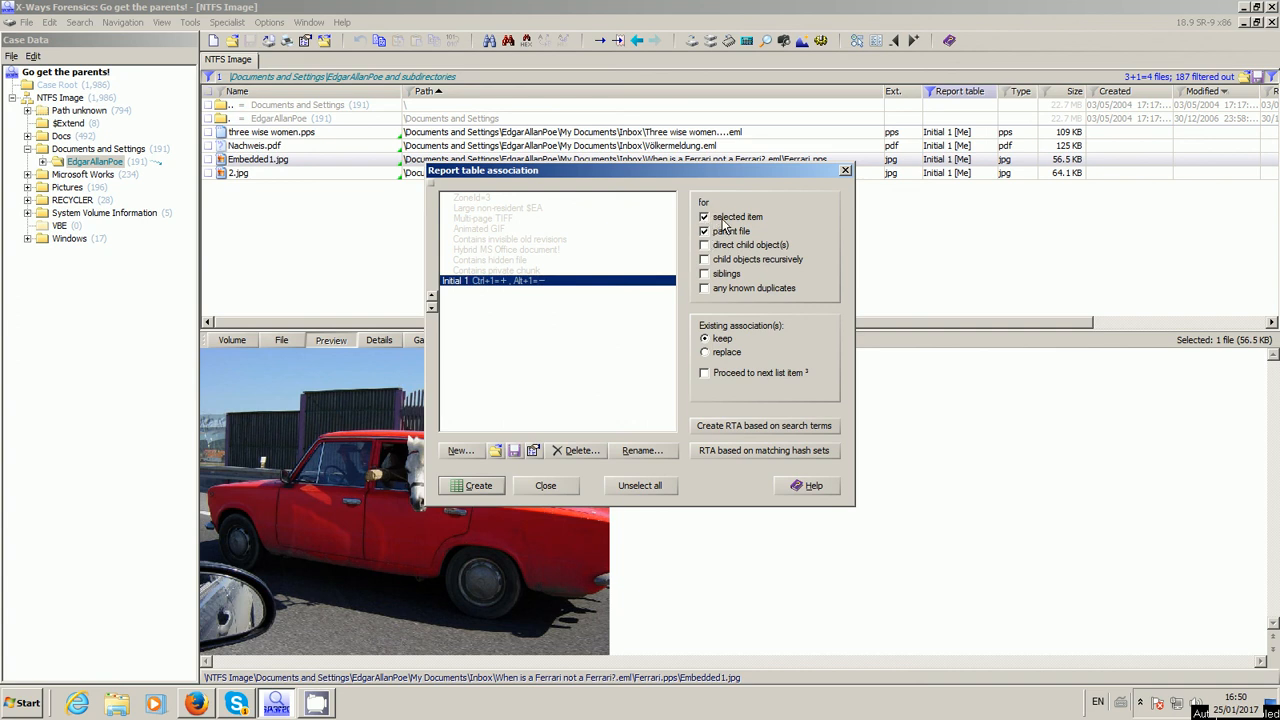
left_click(704, 232)
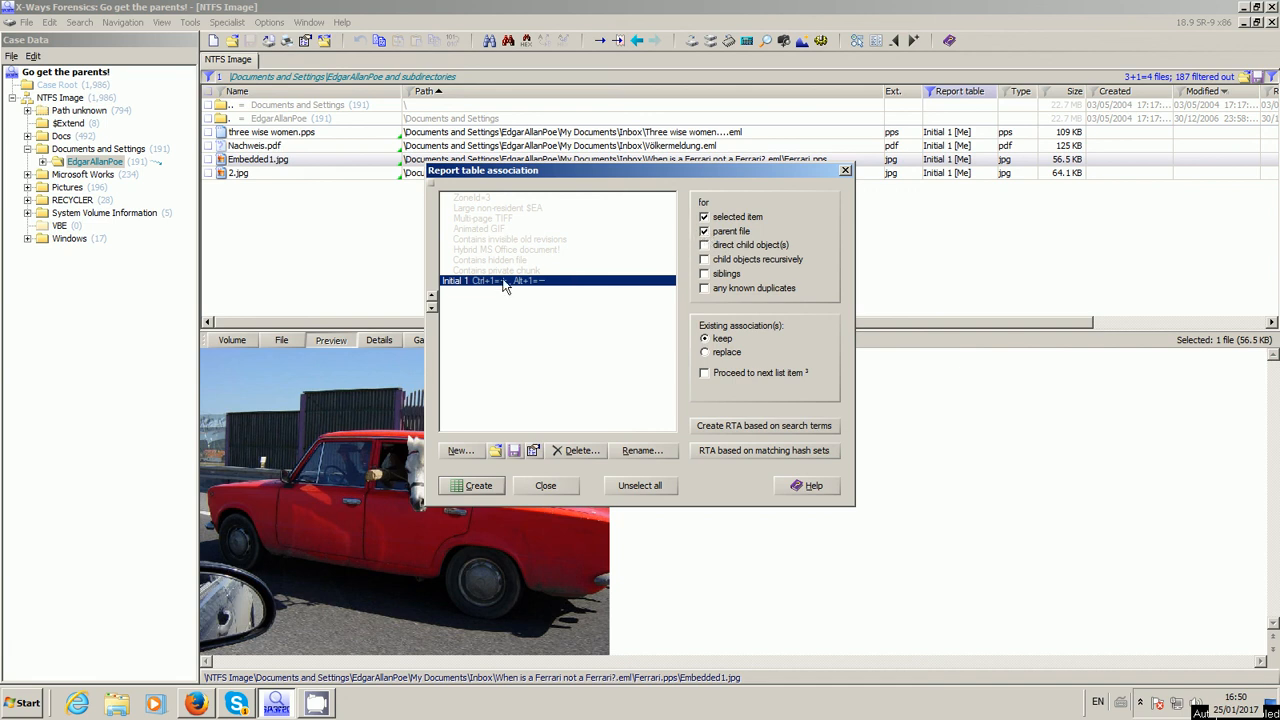
mouse_move(472, 288)
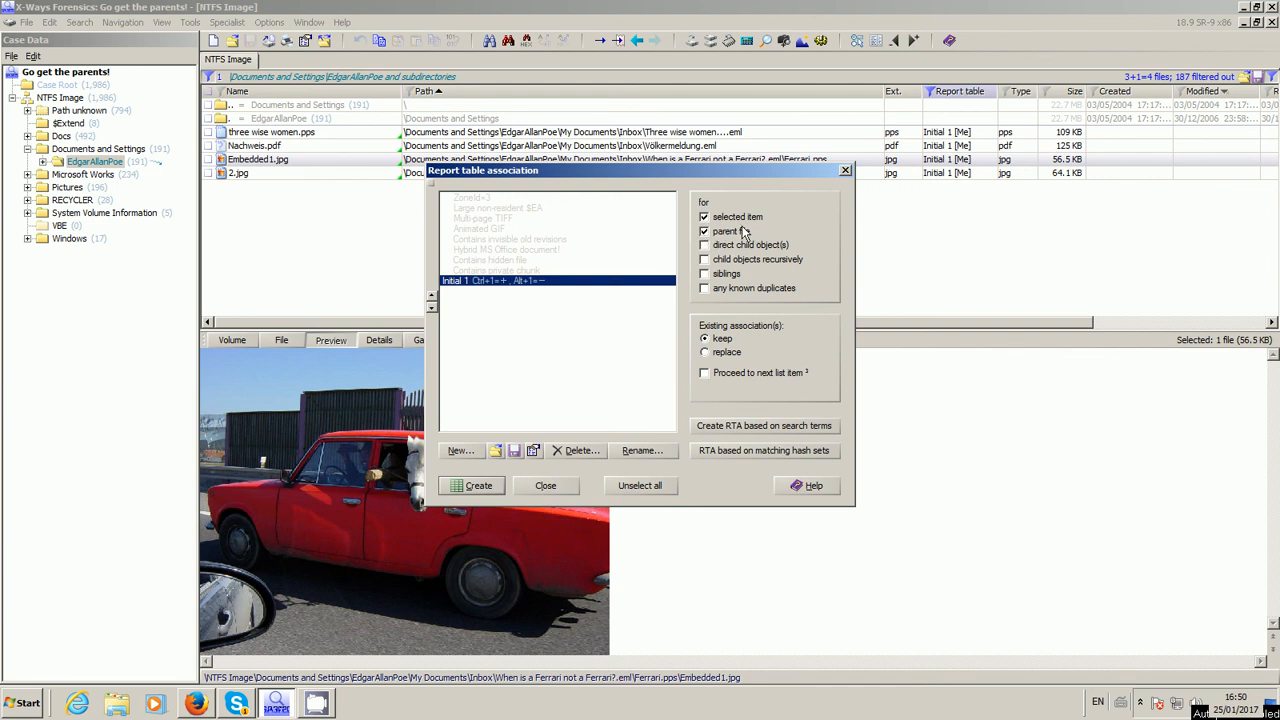
left_click(704, 232)
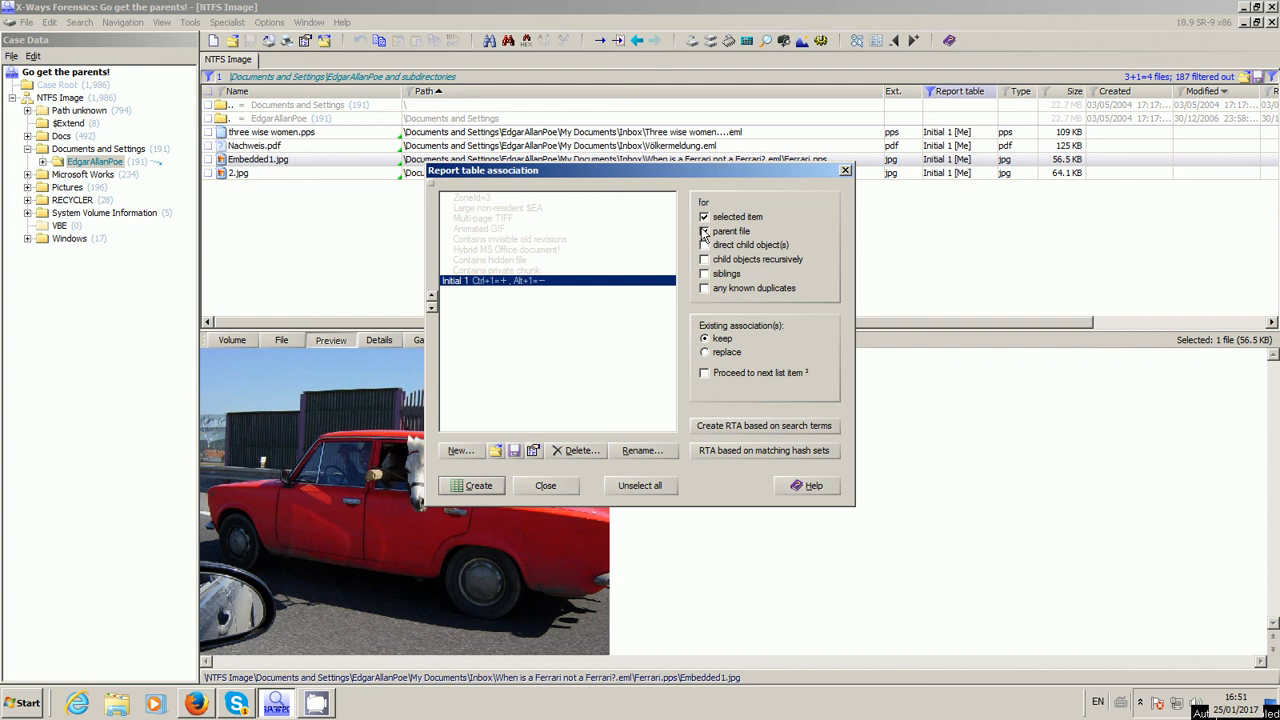
left_click(704, 230)
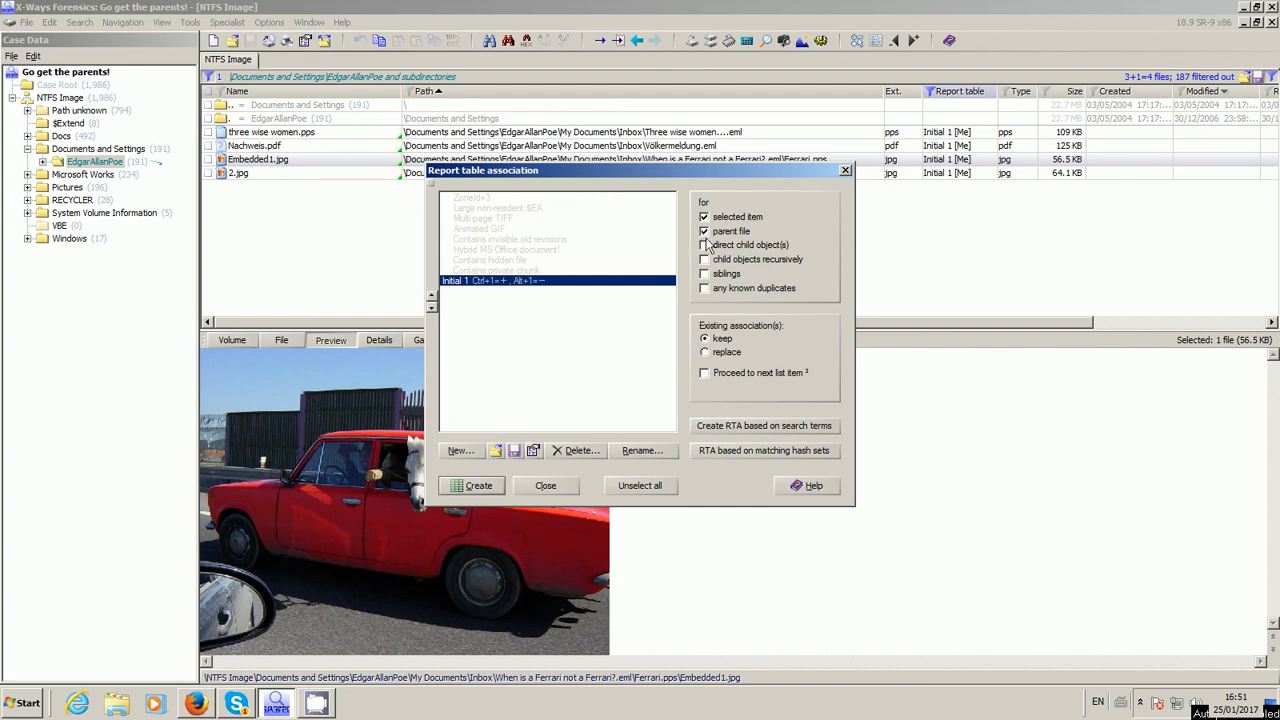
left_click(704, 232)
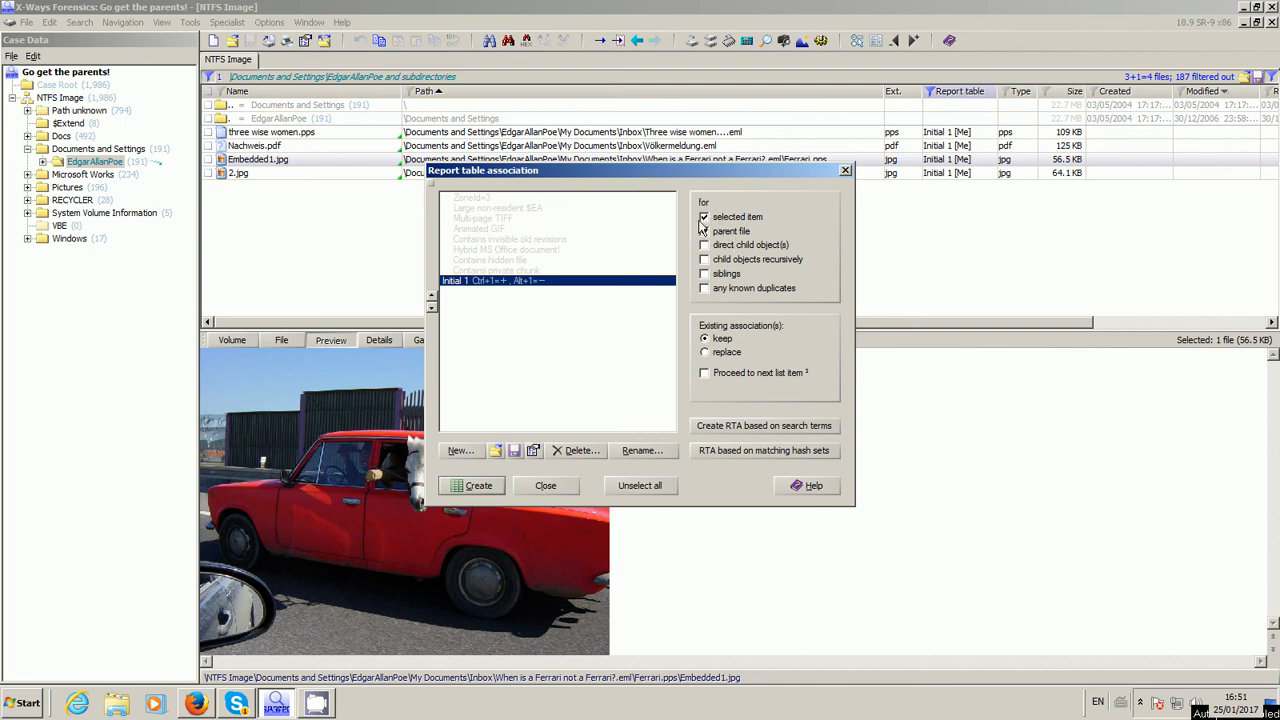
left_click(704, 232)
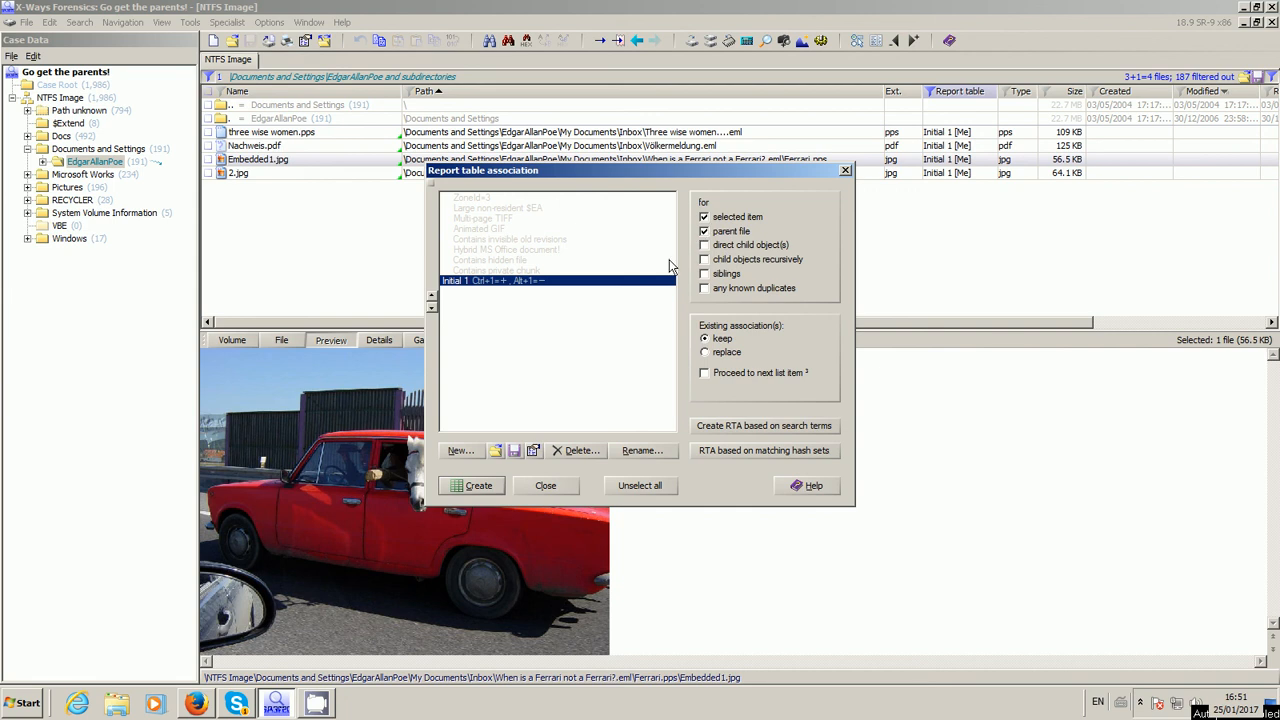
mouse_move(546, 488)
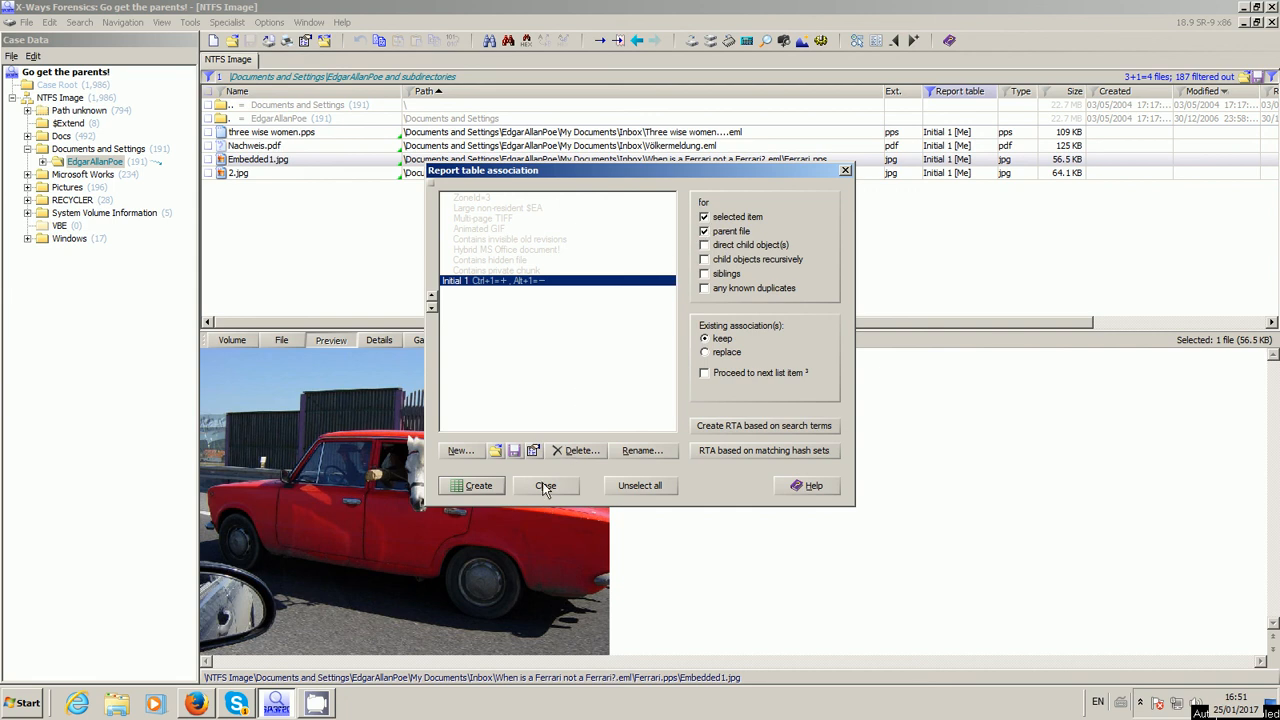
left_click(546, 486)
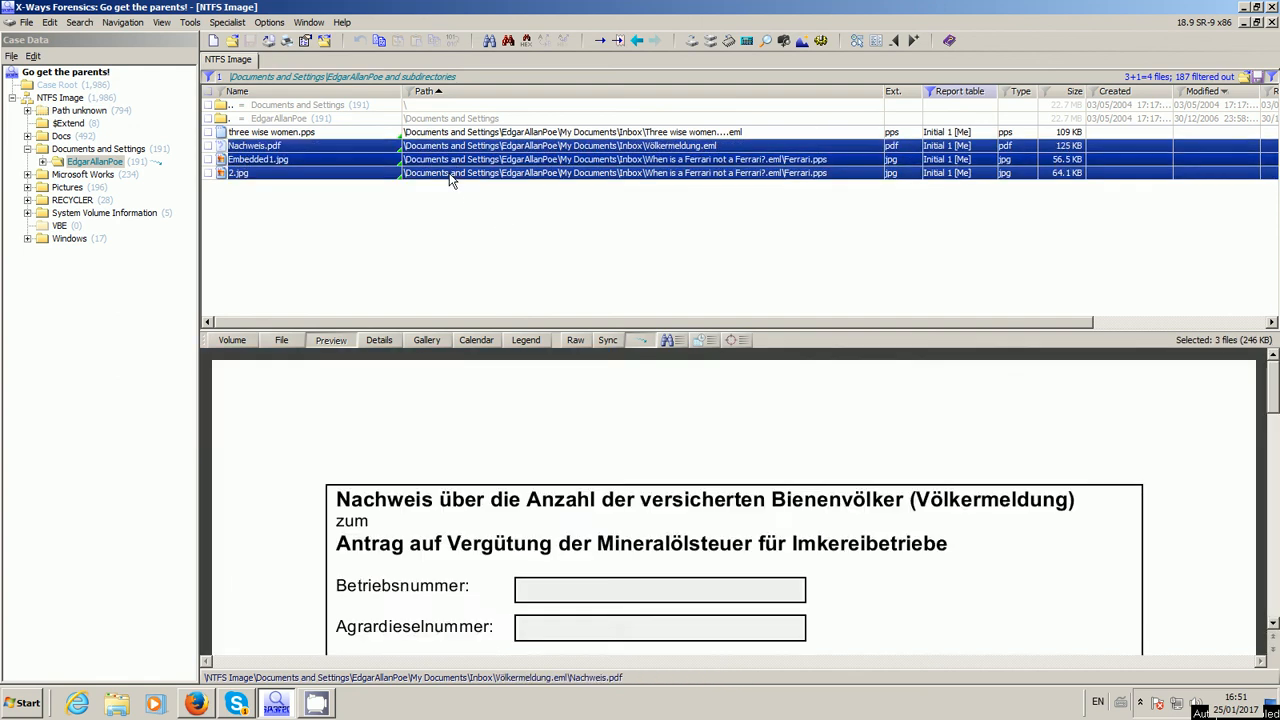
Step: Refresh the filtered listing so the parent .eml files appear with the attachments
left_click(270, 132)
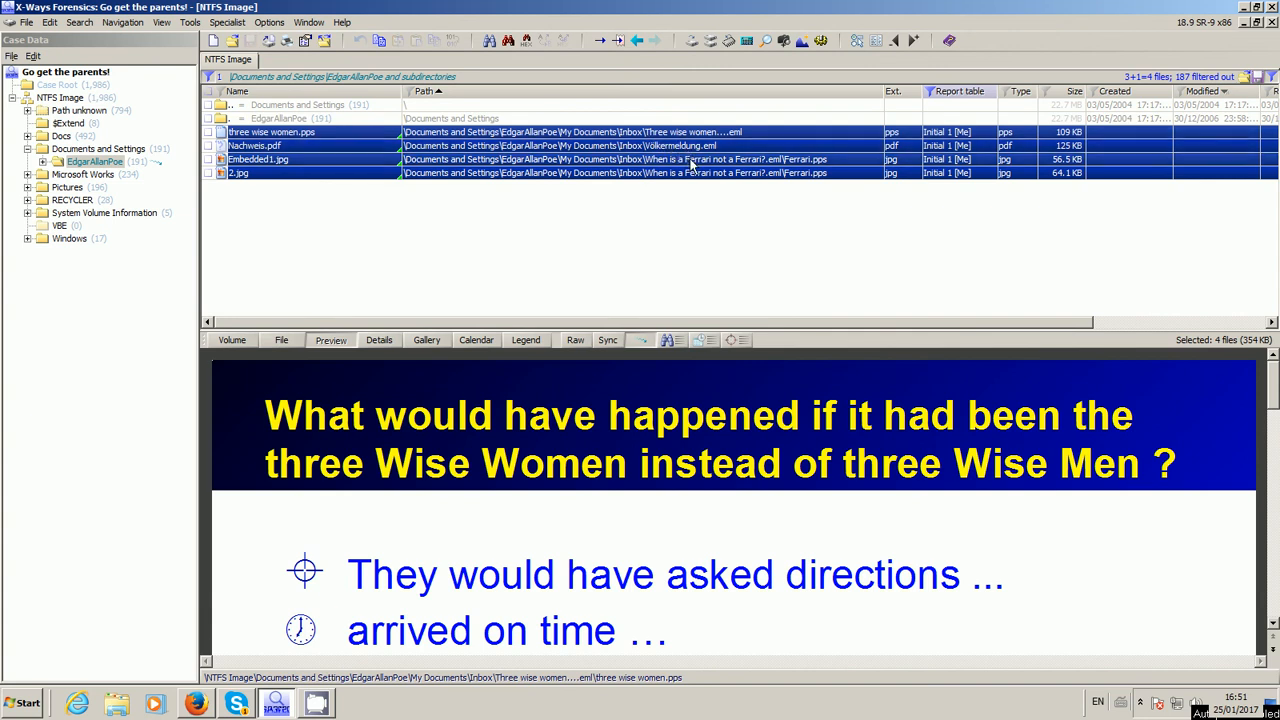
mouse_move(656, 178)
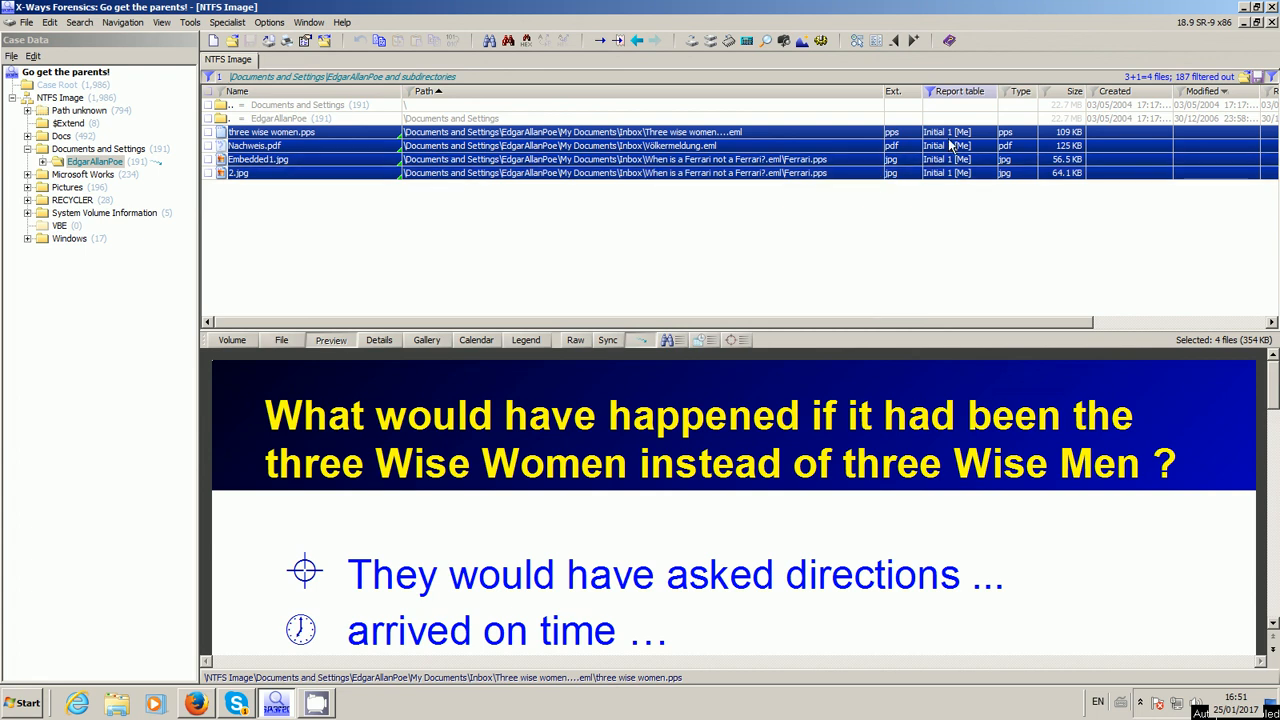
mouse_move(680, 156)
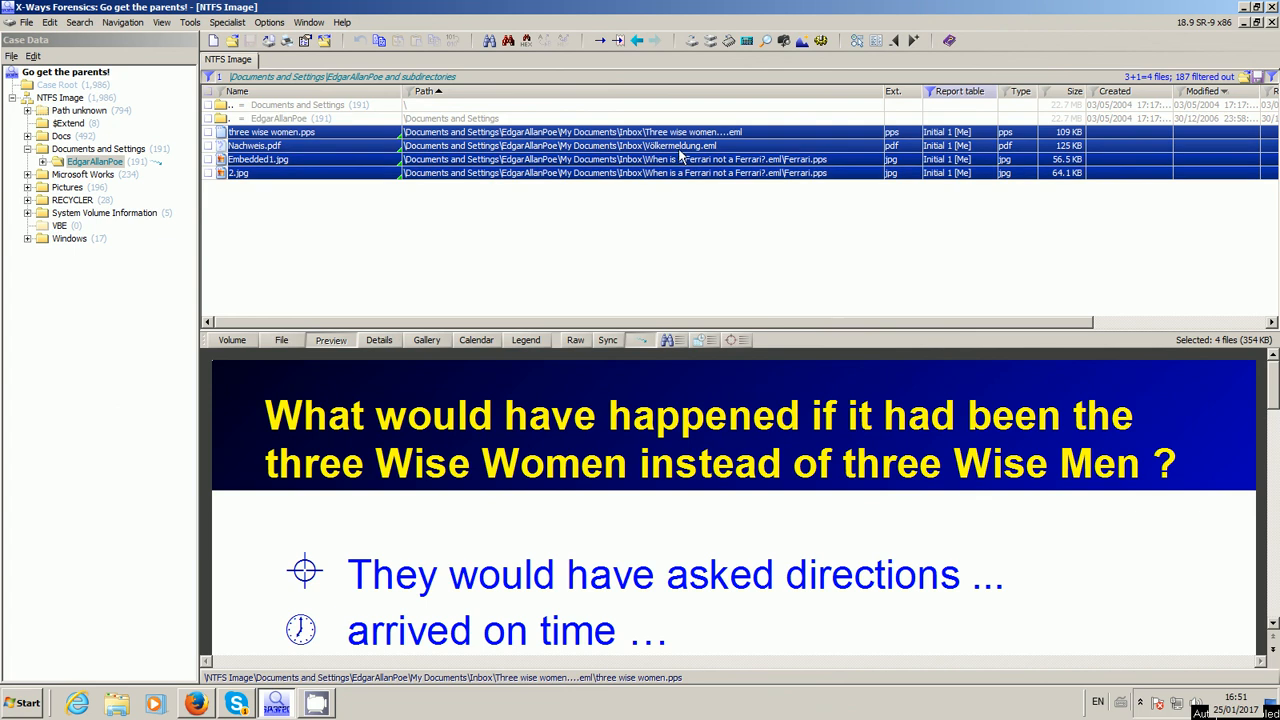
left_click(252, 144)
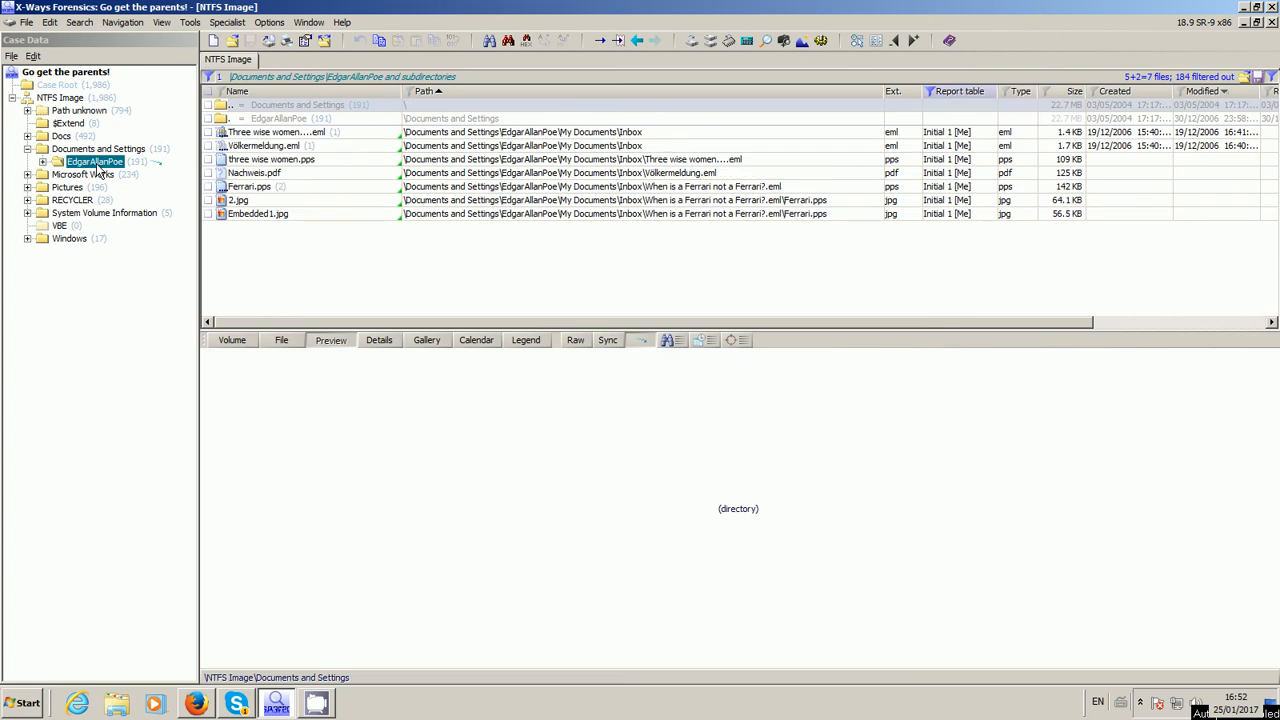
mouse_move(548, 100)
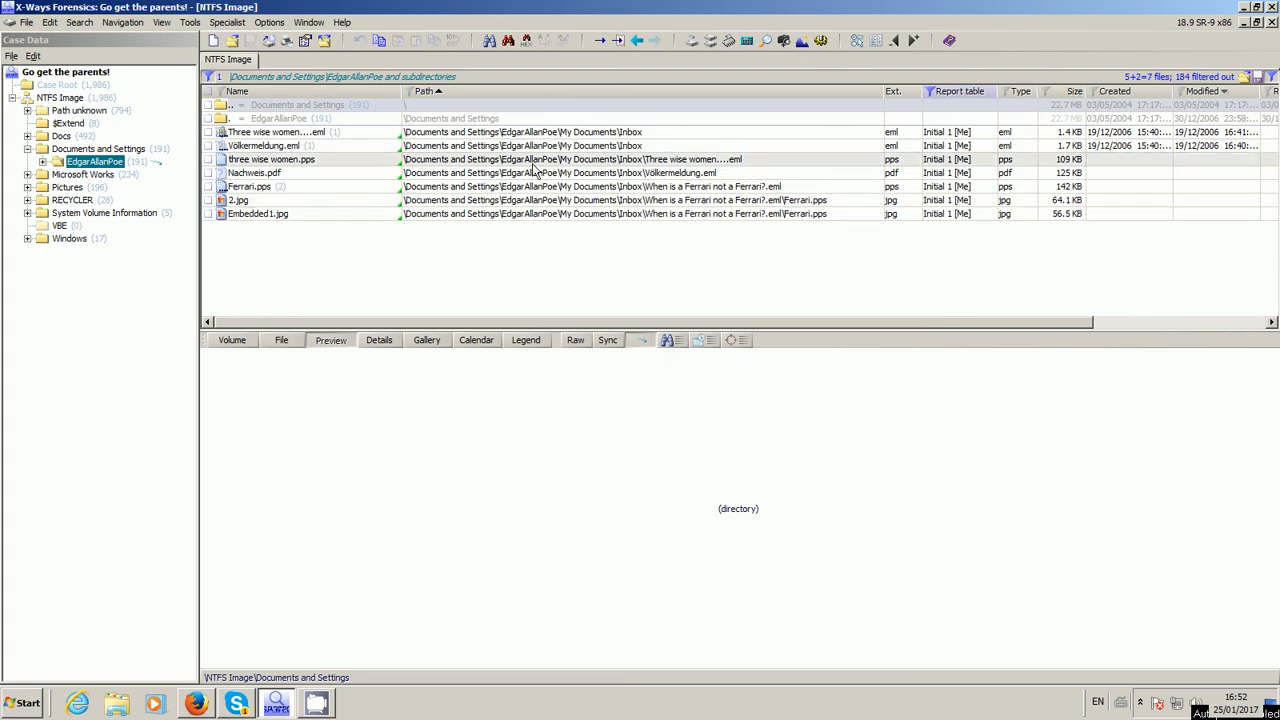
Step: Preview the car image, Ferrari.pps, Nachweis.pdf, the Völkermeldung email, and the three wise women files
left_click(258, 212)
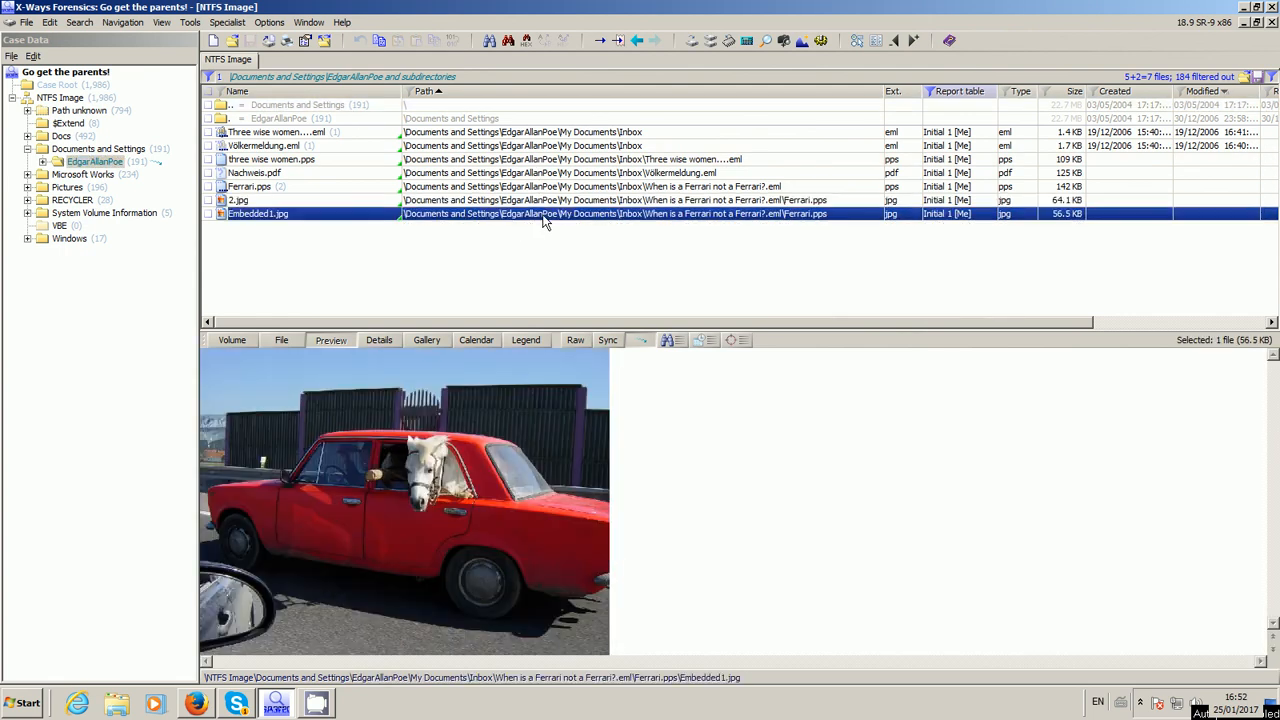
left_click(250, 186)
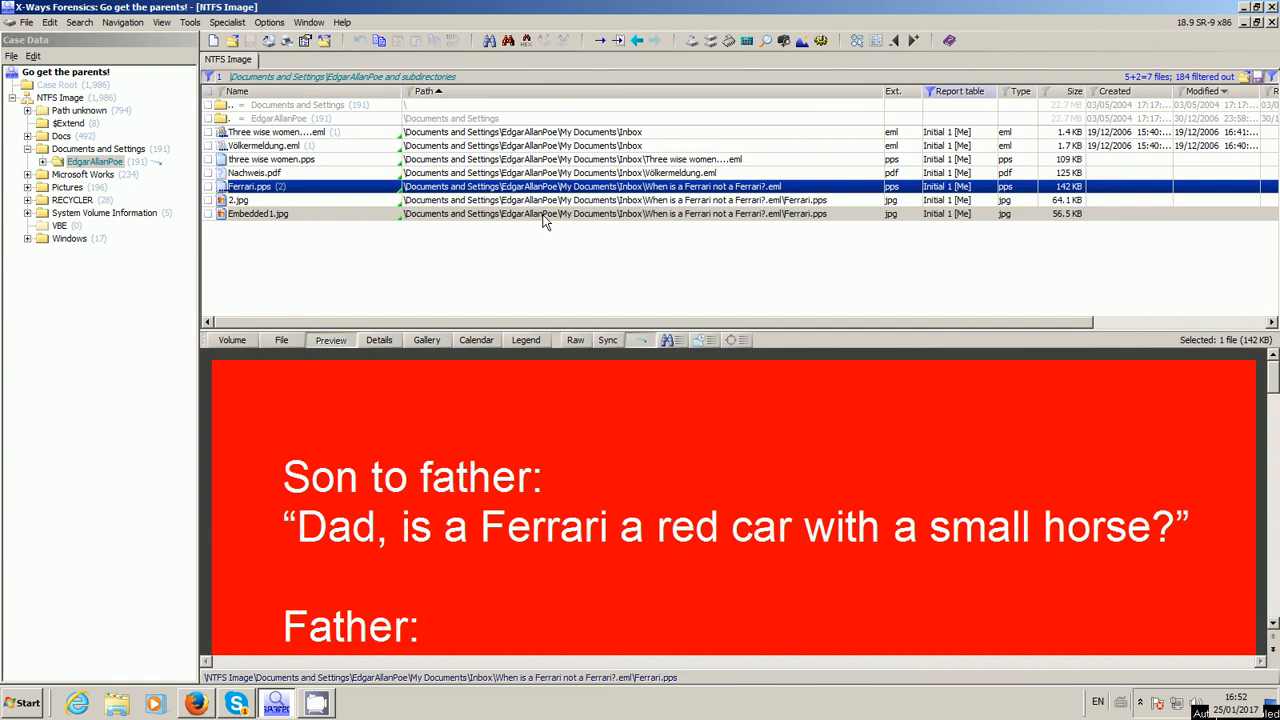
left_click(252, 172)
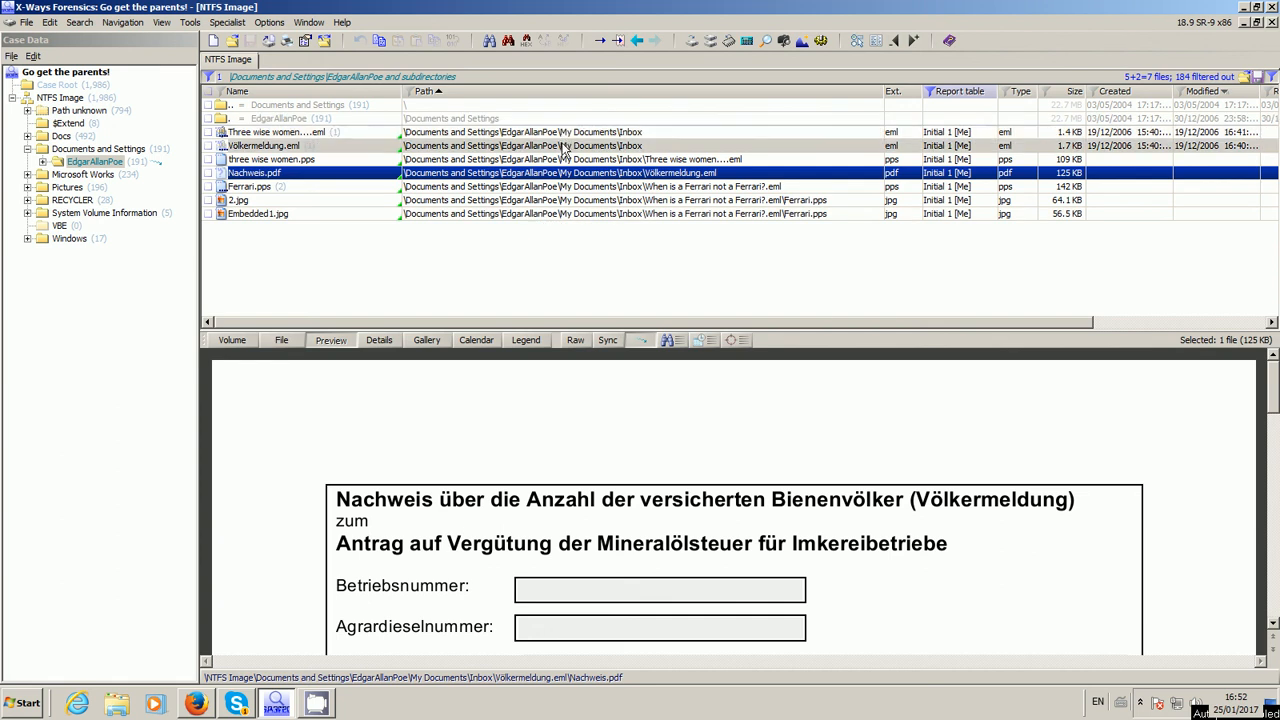
left_click(264, 144)
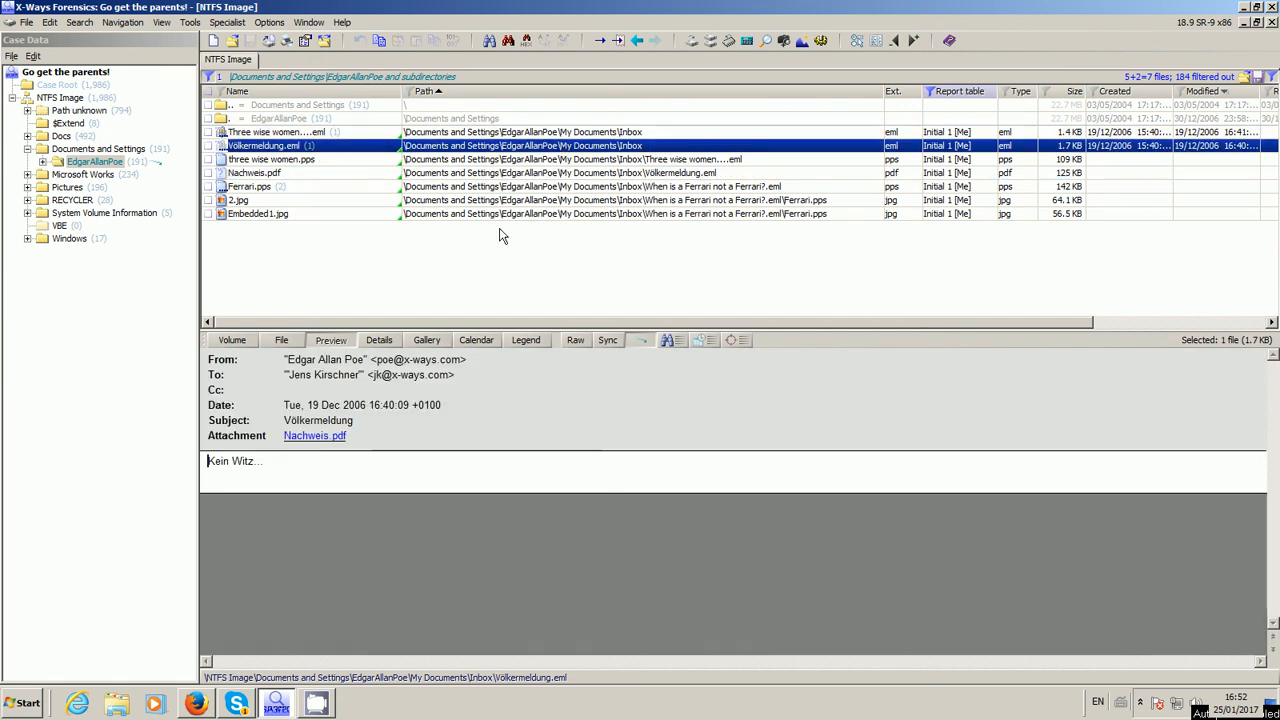
mouse_move(314, 436)
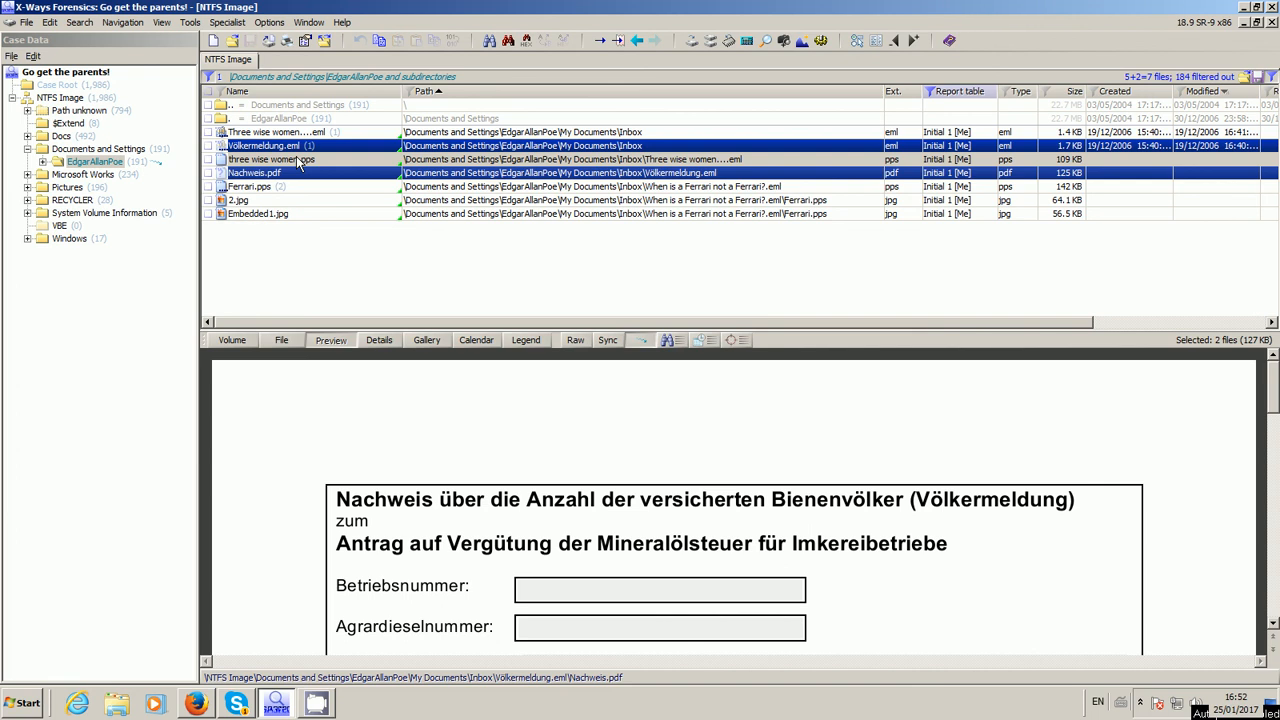
left_click(270, 160)
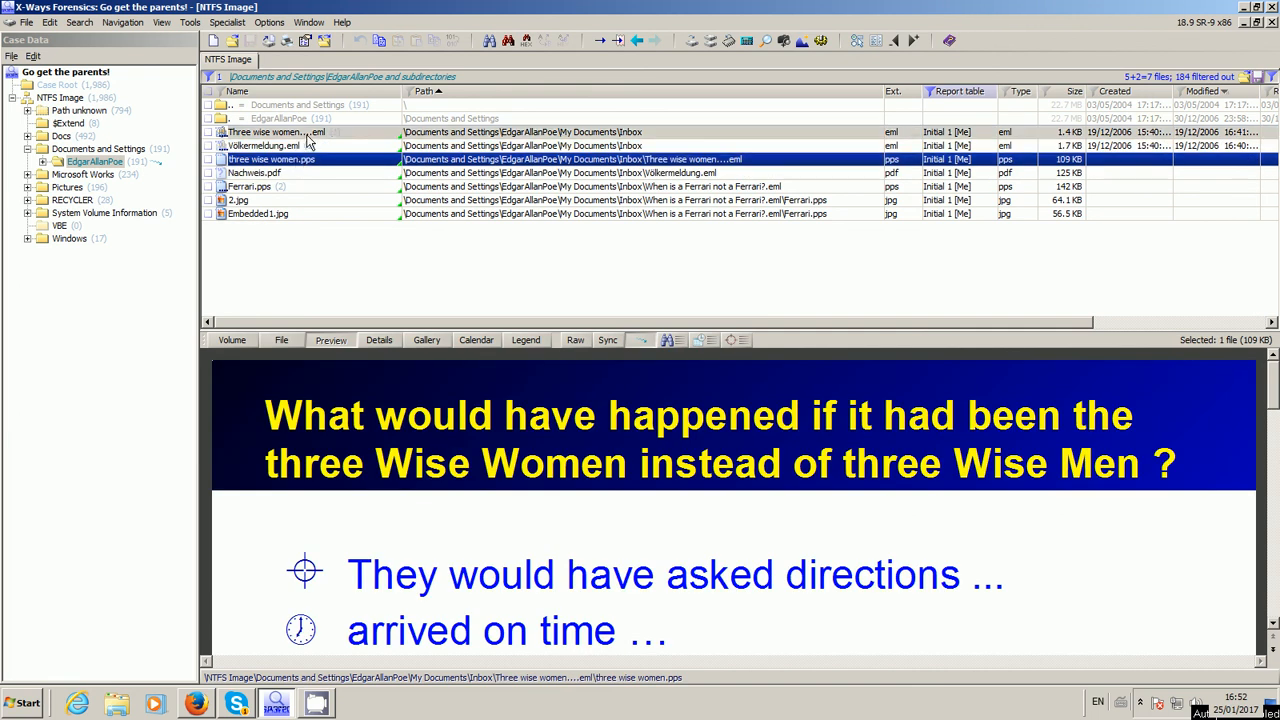
left_click(276, 132)
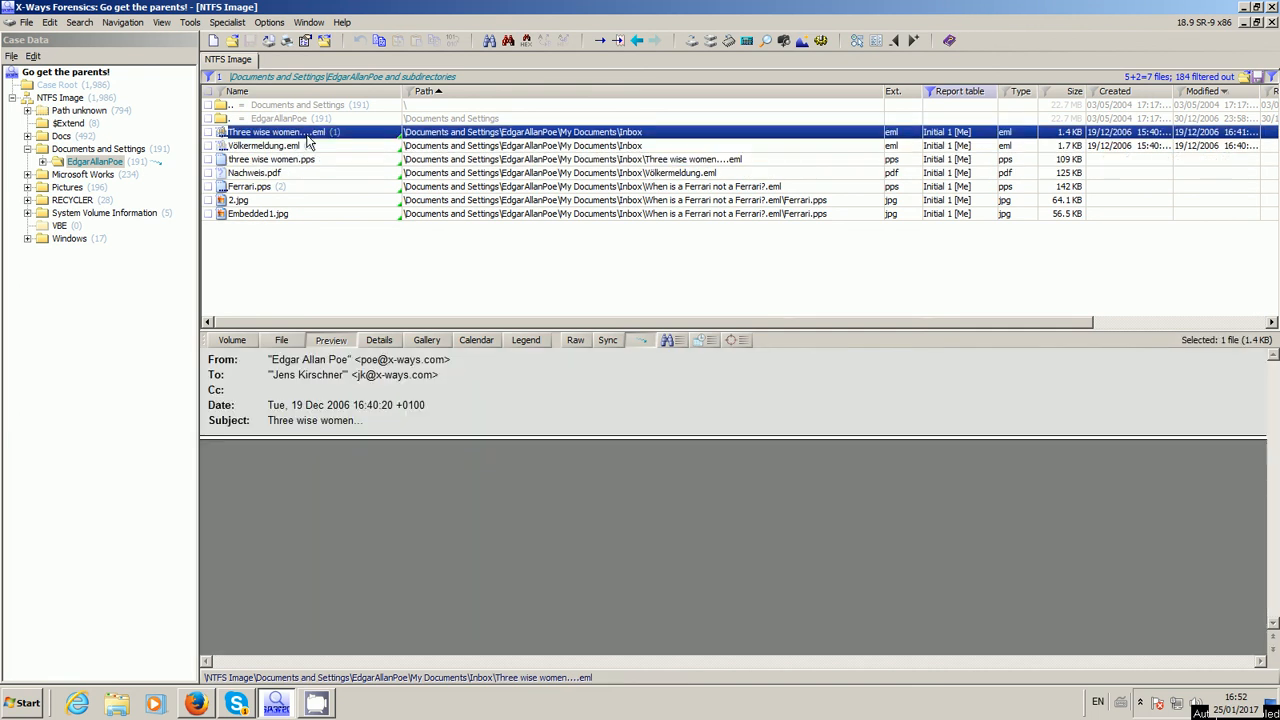
Step: Revisit the presentations and emails, ending on the three wise women email
left_click(272, 160)
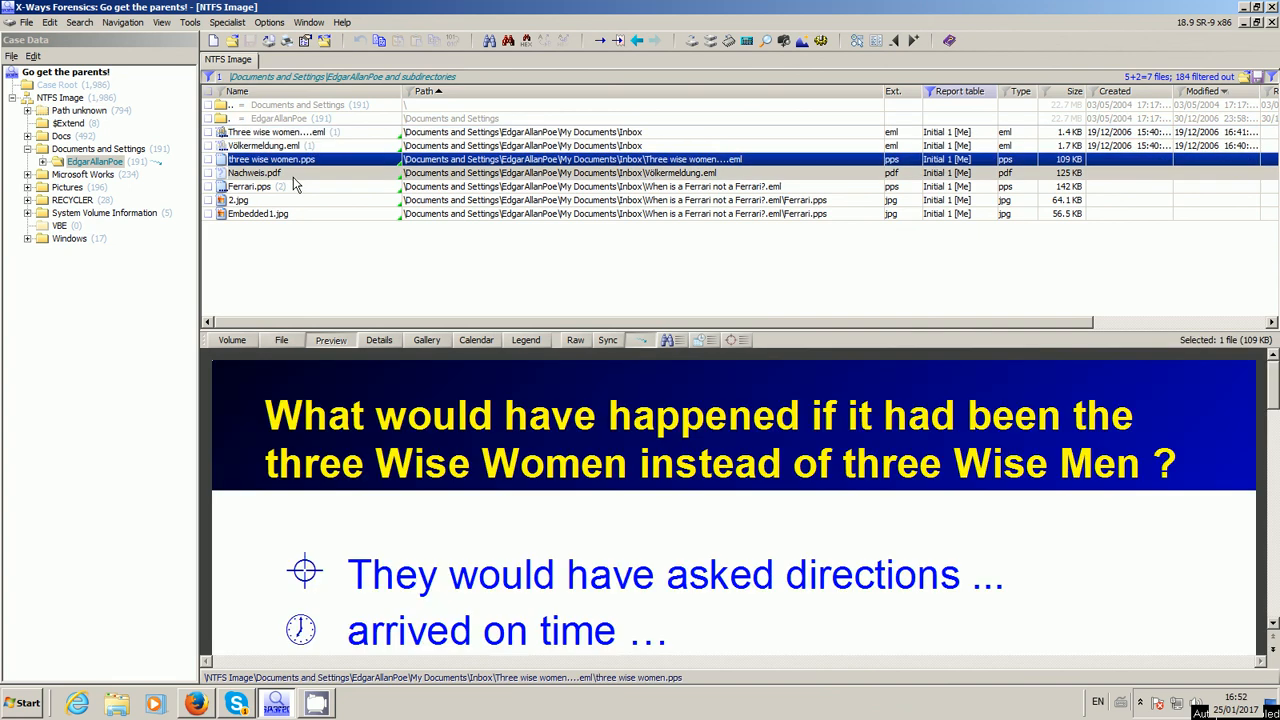
left_click(250, 186)
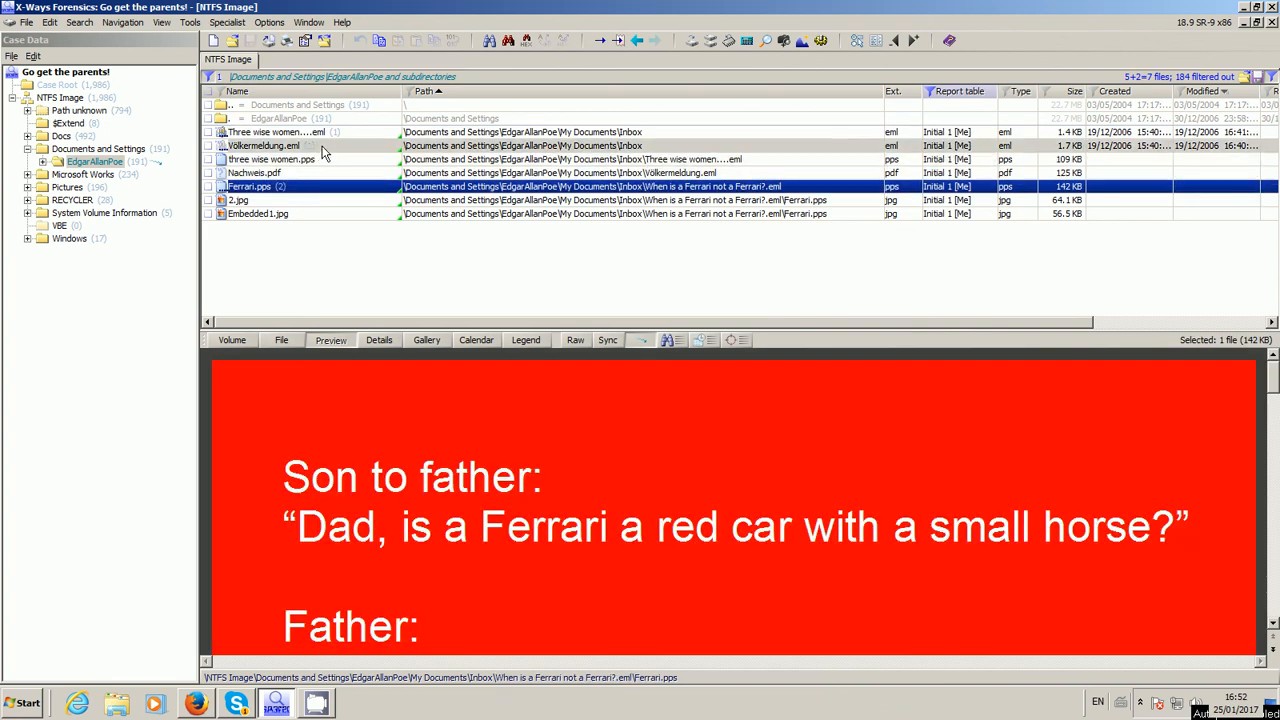
mouse_move(340, 196)
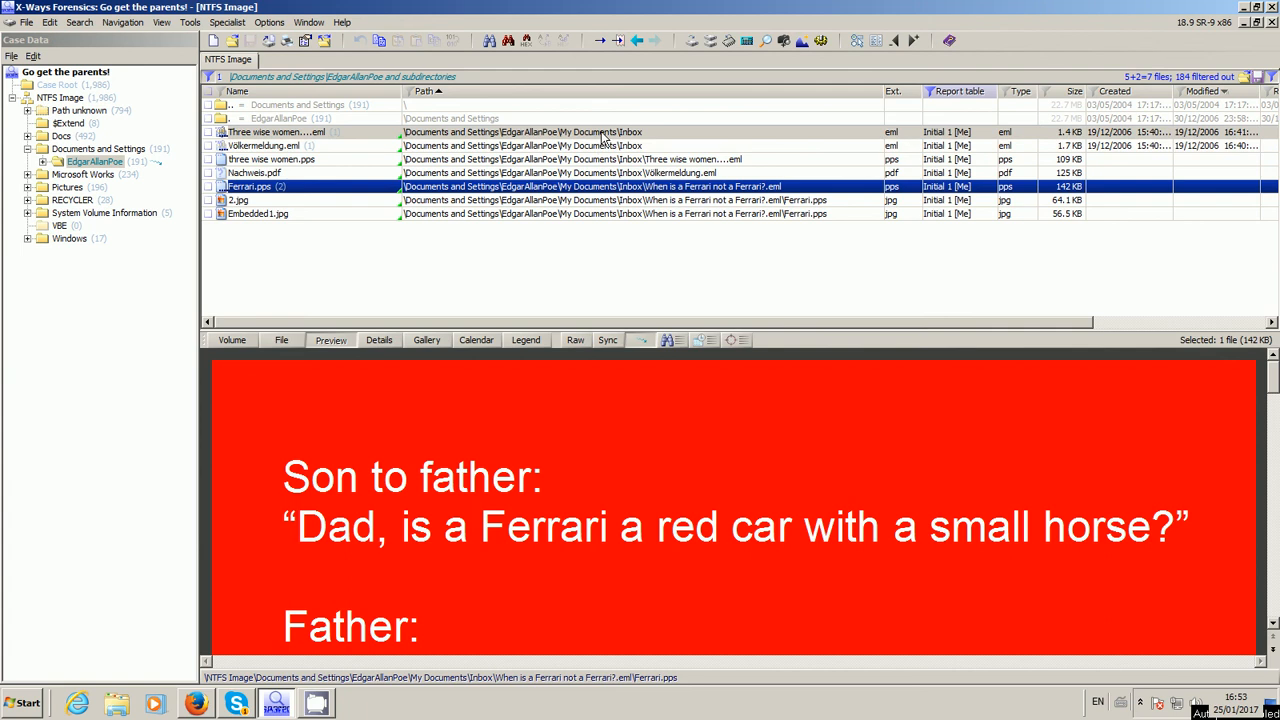
left_click(264, 144)
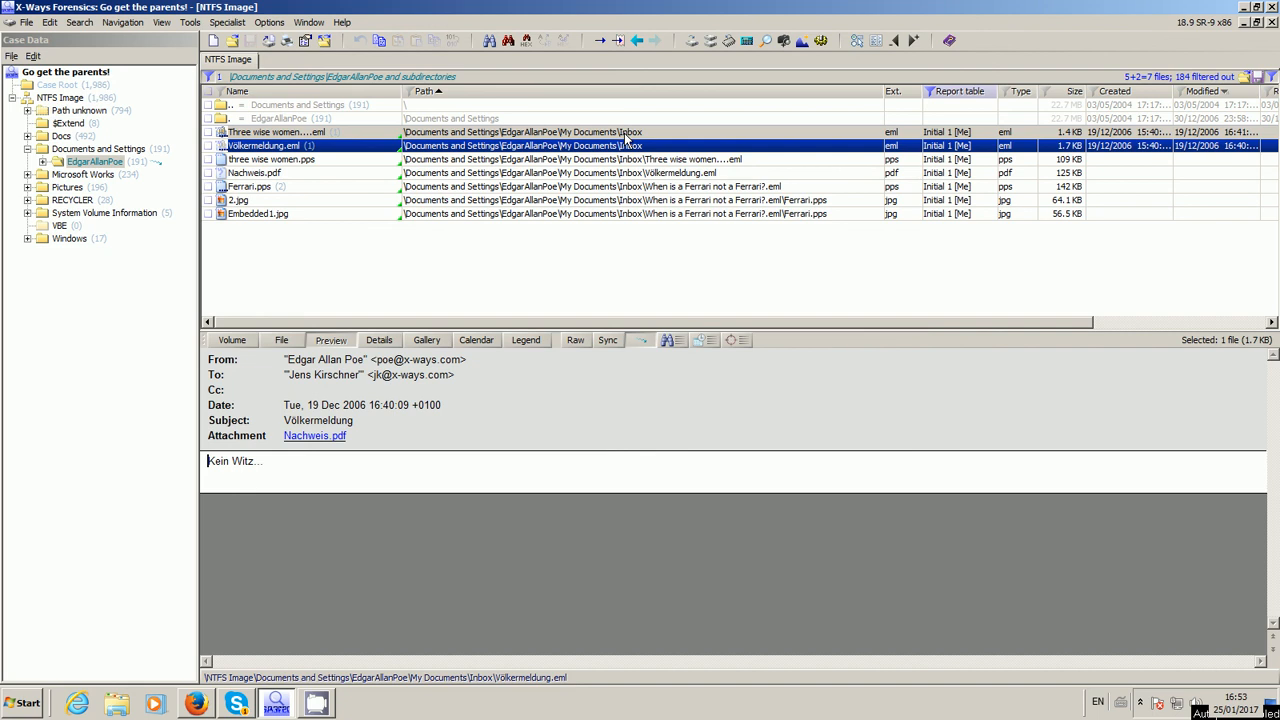
left_click(276, 132)
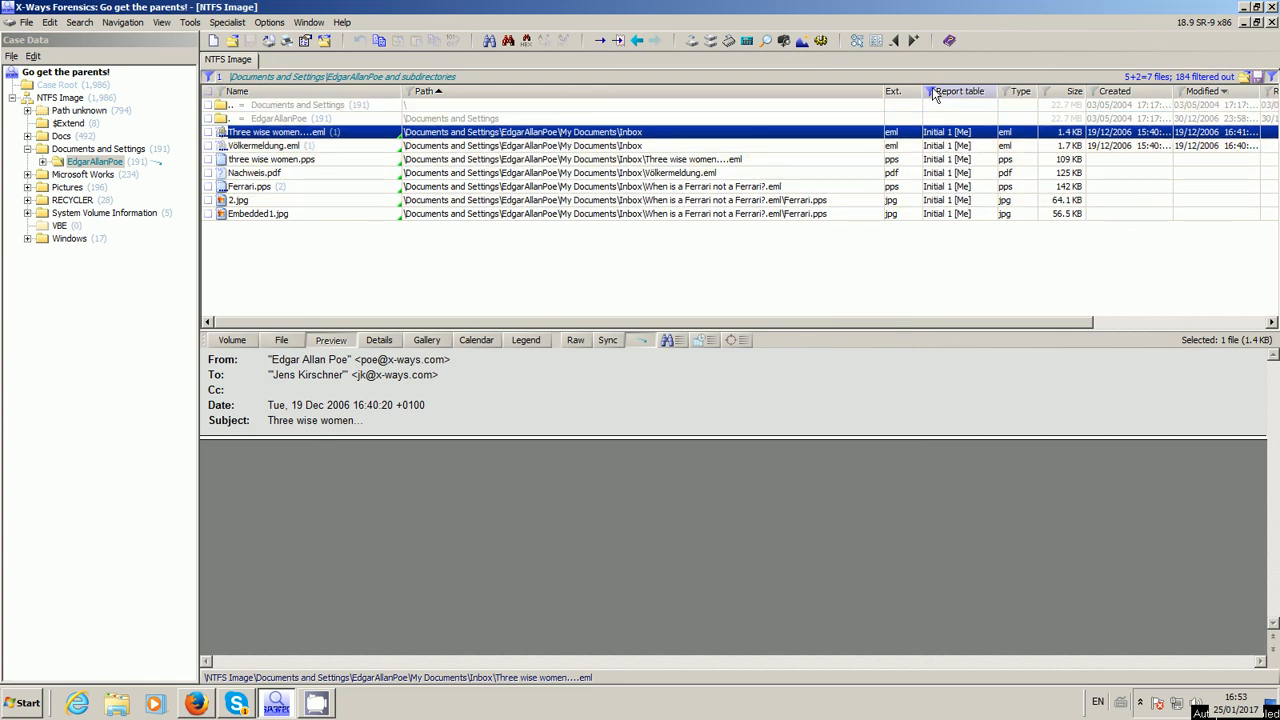
Step: Check the report table filter, then set the email's association to the selected item only (no parent file)
left_click(932, 92)
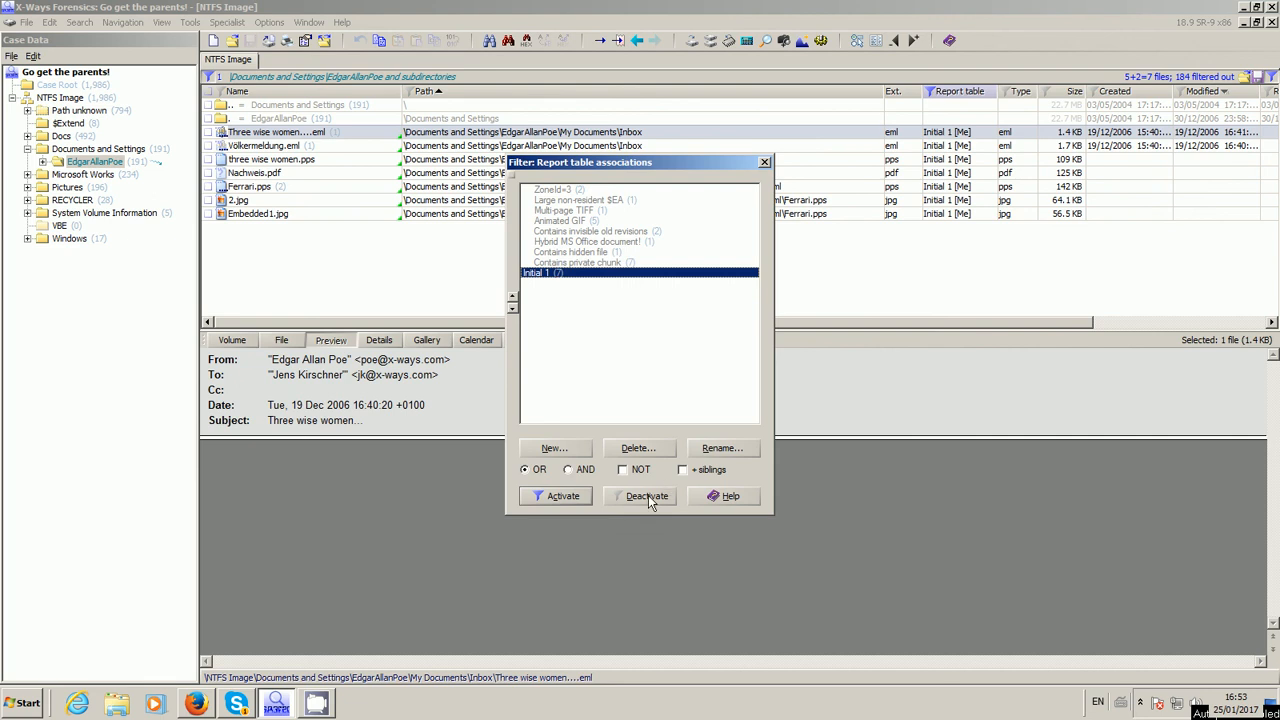
left_click(648, 496)
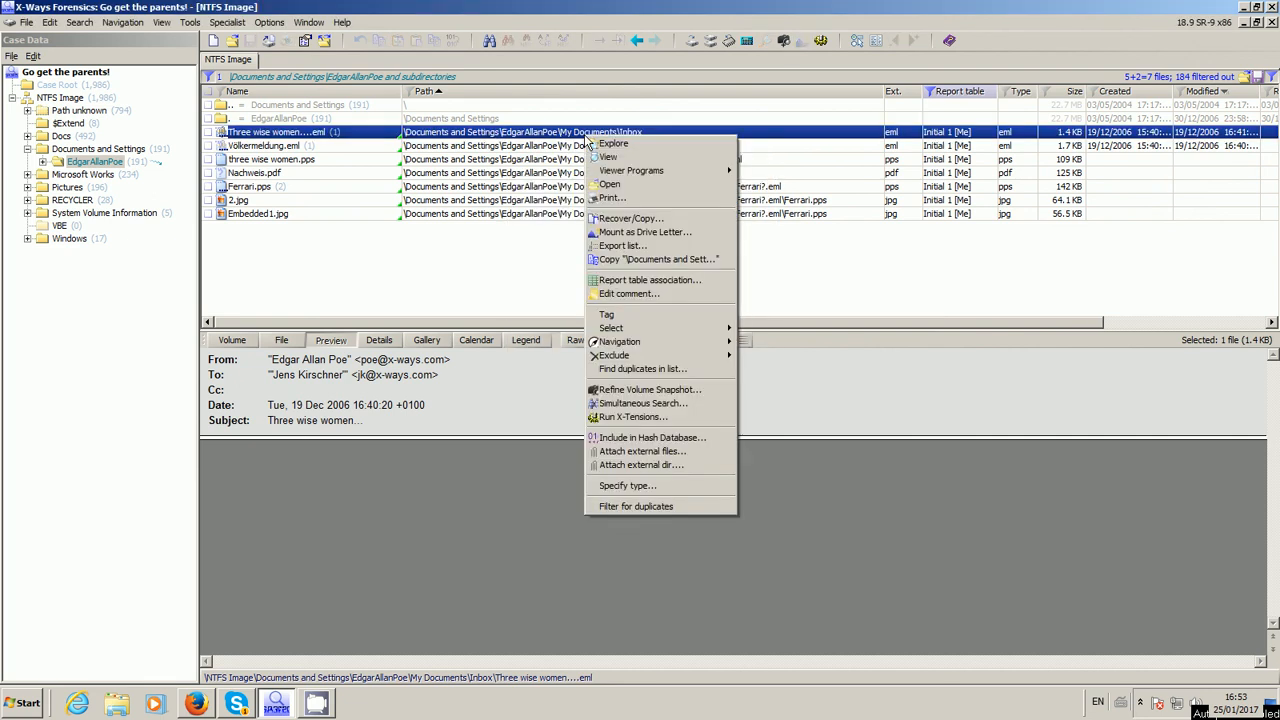
left_click(648, 280)
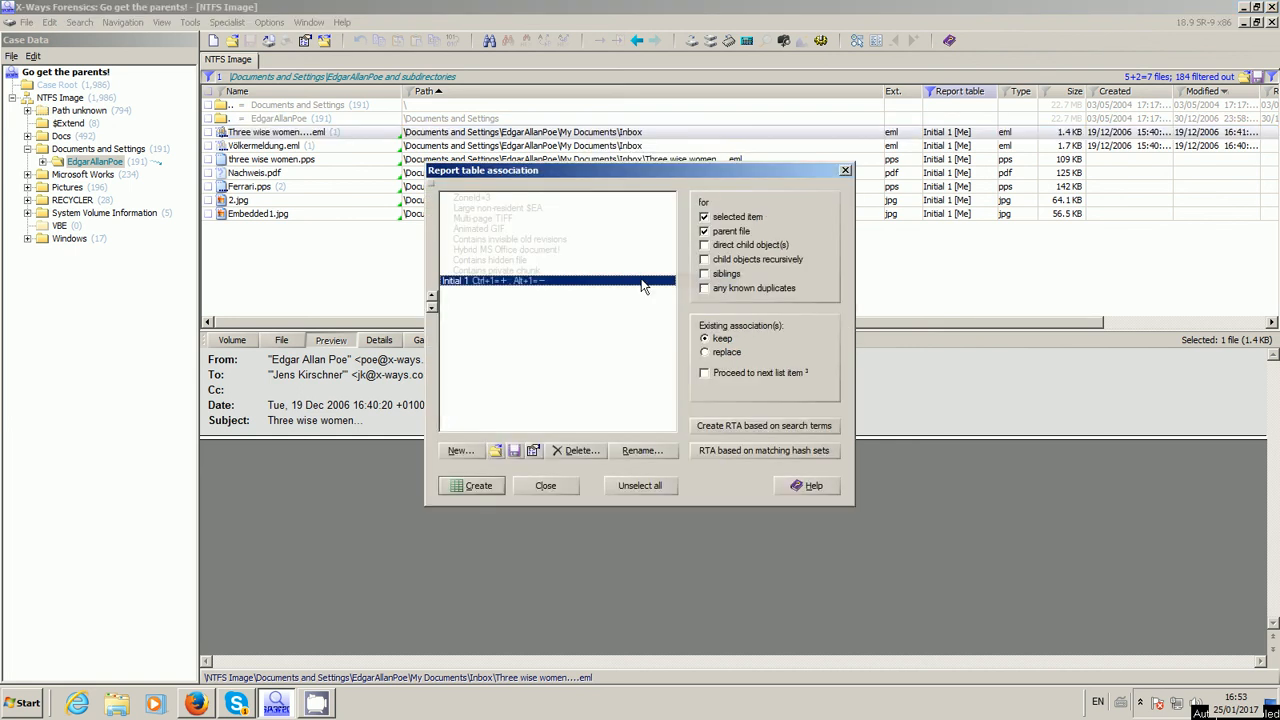
left_click(704, 232)
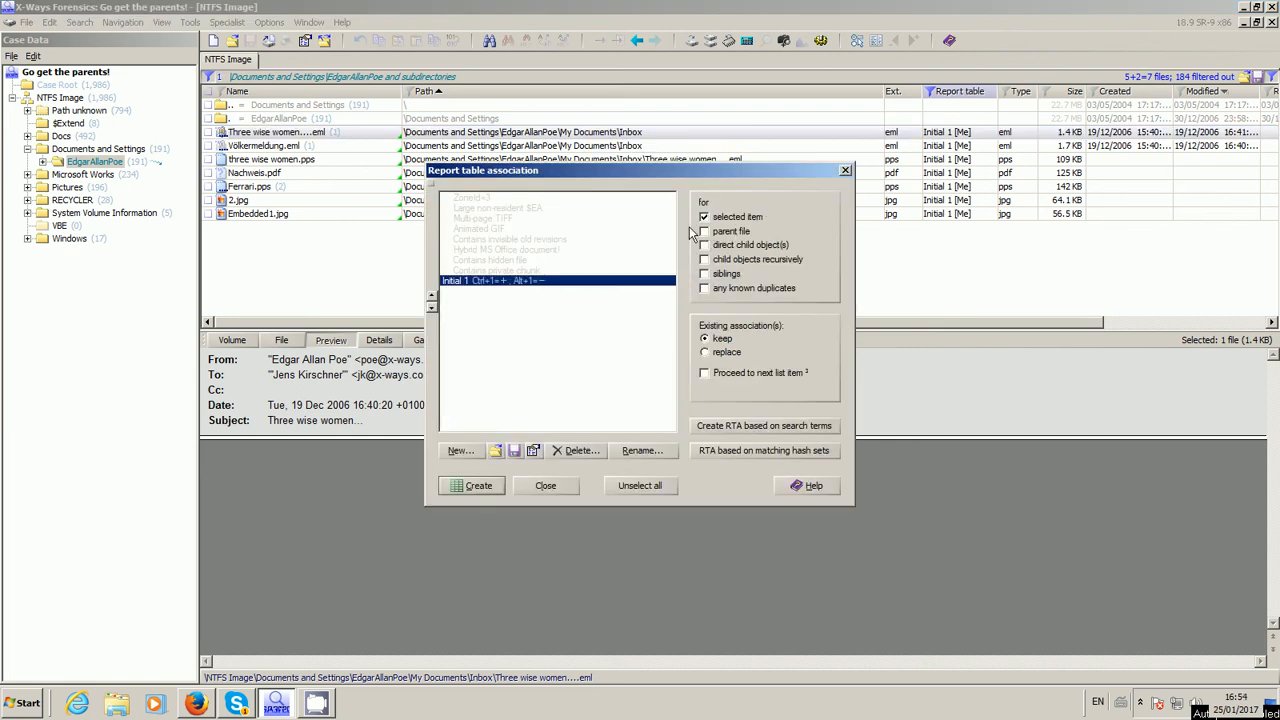